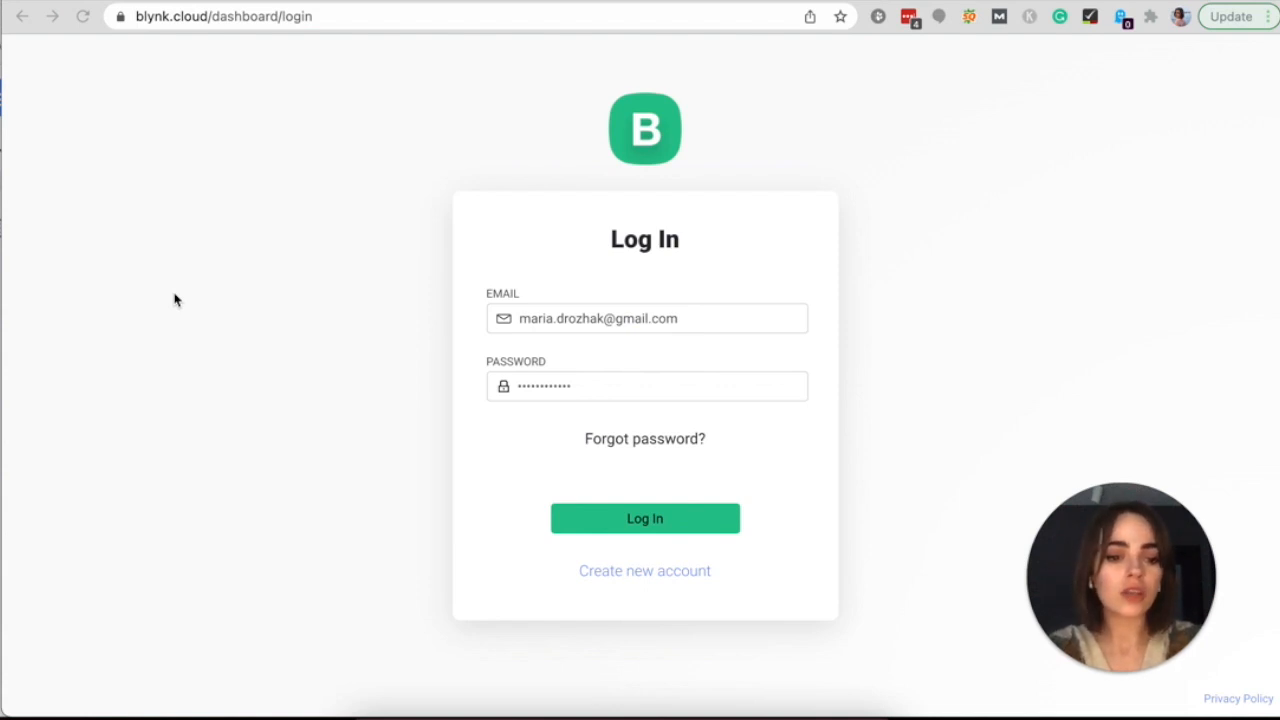
mouse_move(492, 472)
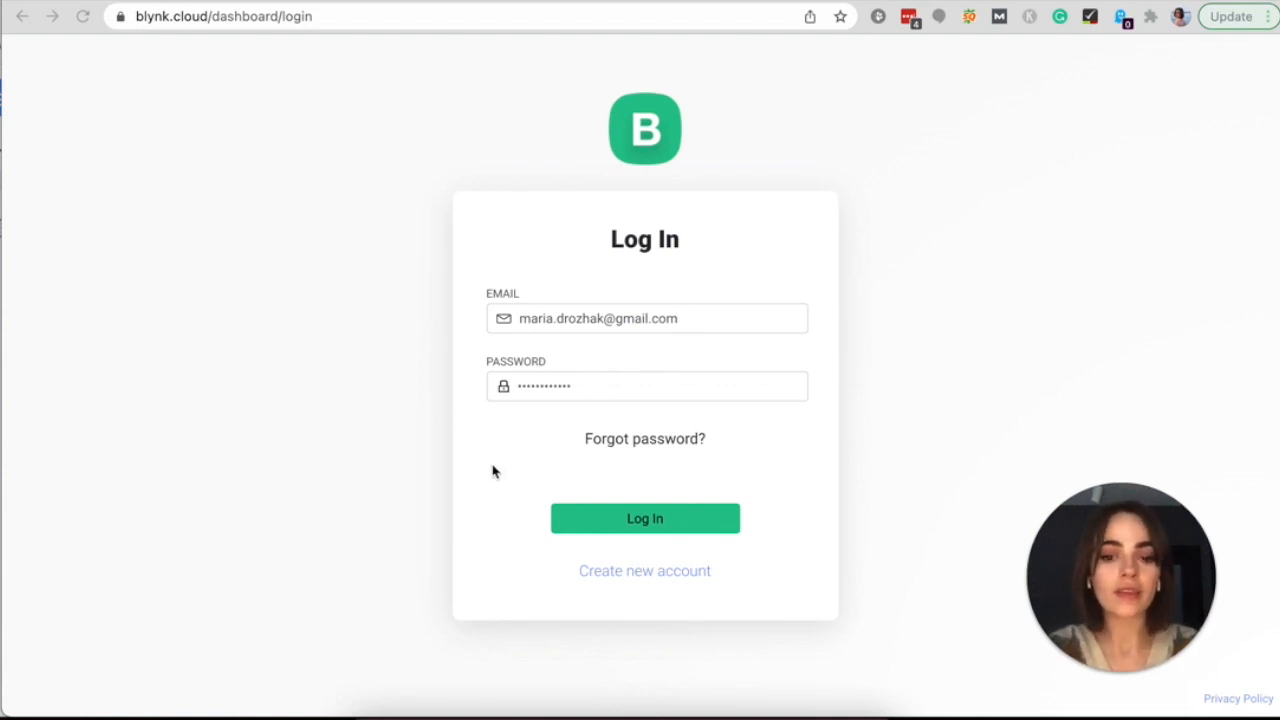
- Log in to Blynk Console with the pre-filled credentials, reaching the empty devices dashboard
left_click(644, 518)
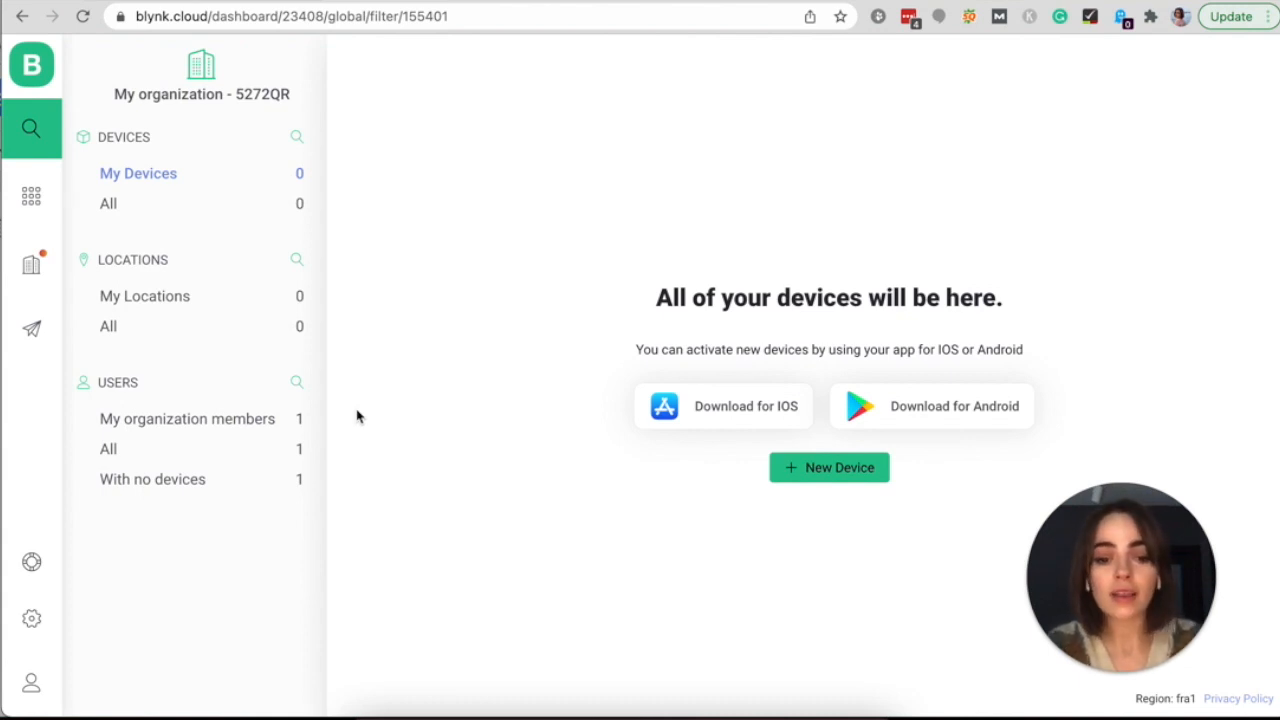
- Start Quickstart from the help menu with ESP8266 over WiFi as hardware and proceed to the IDE step
left_click(32, 560)
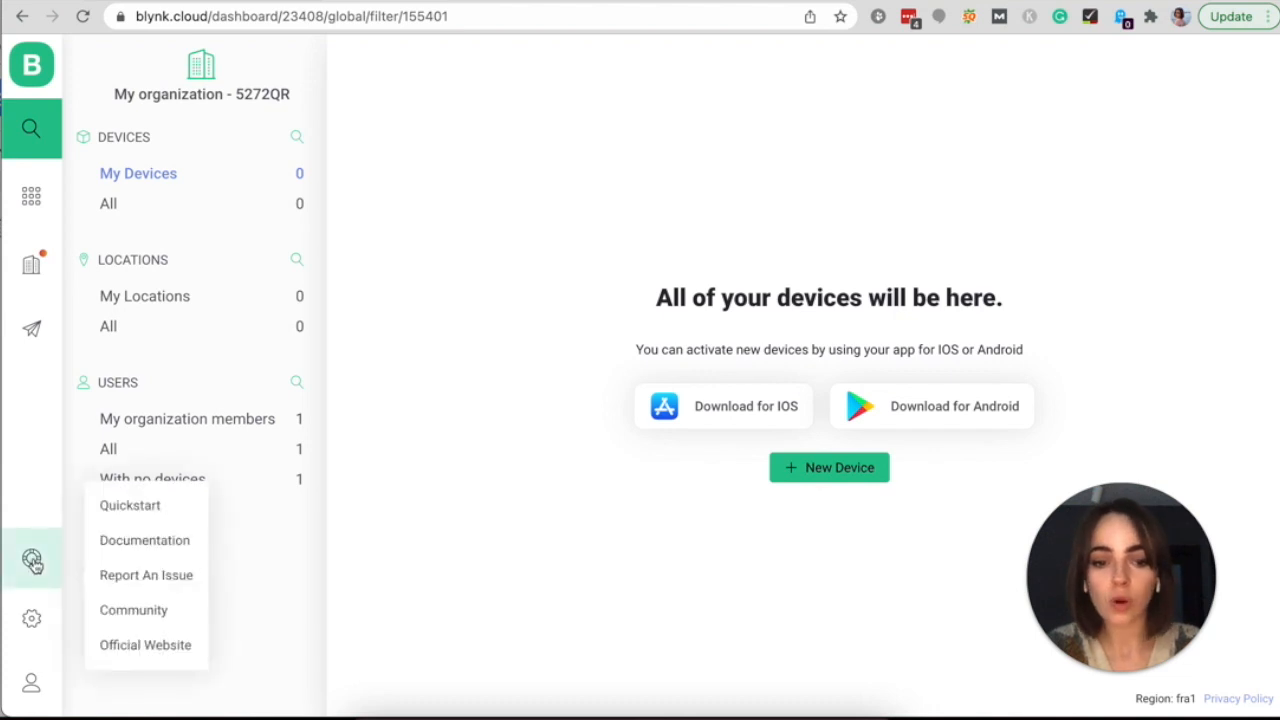
mouse_move(84, 540)
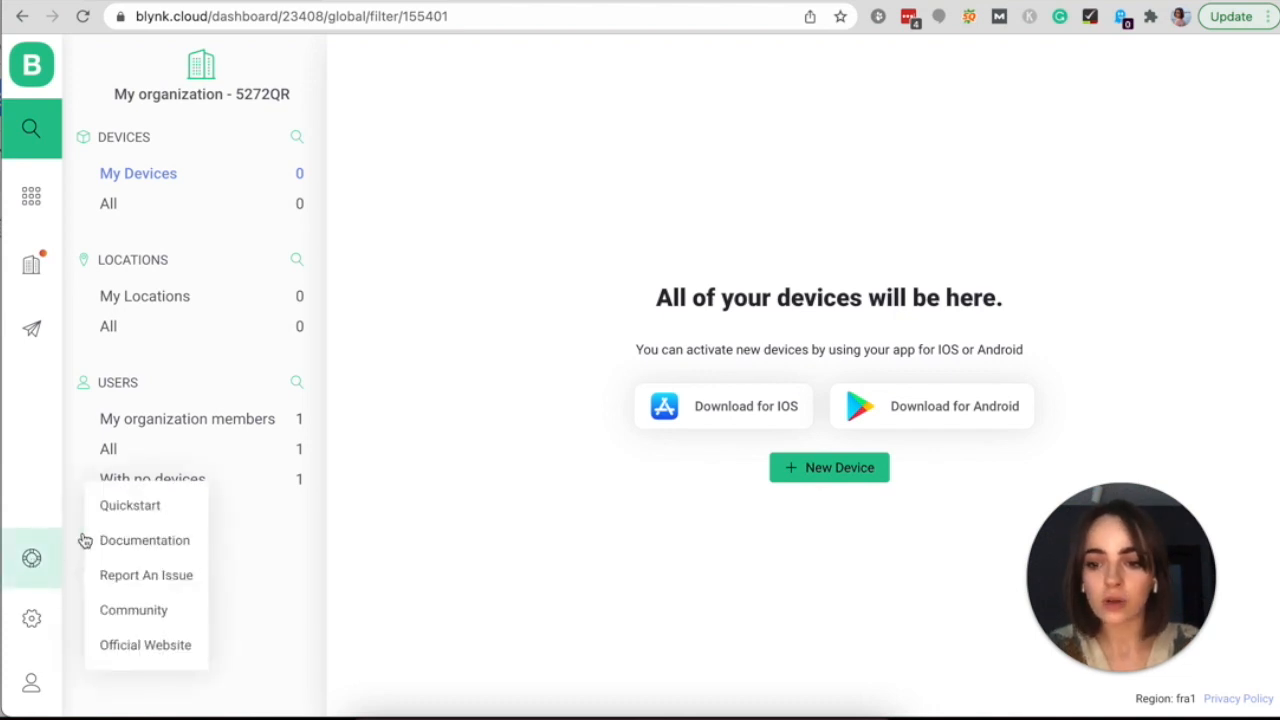
left_click(130, 504)
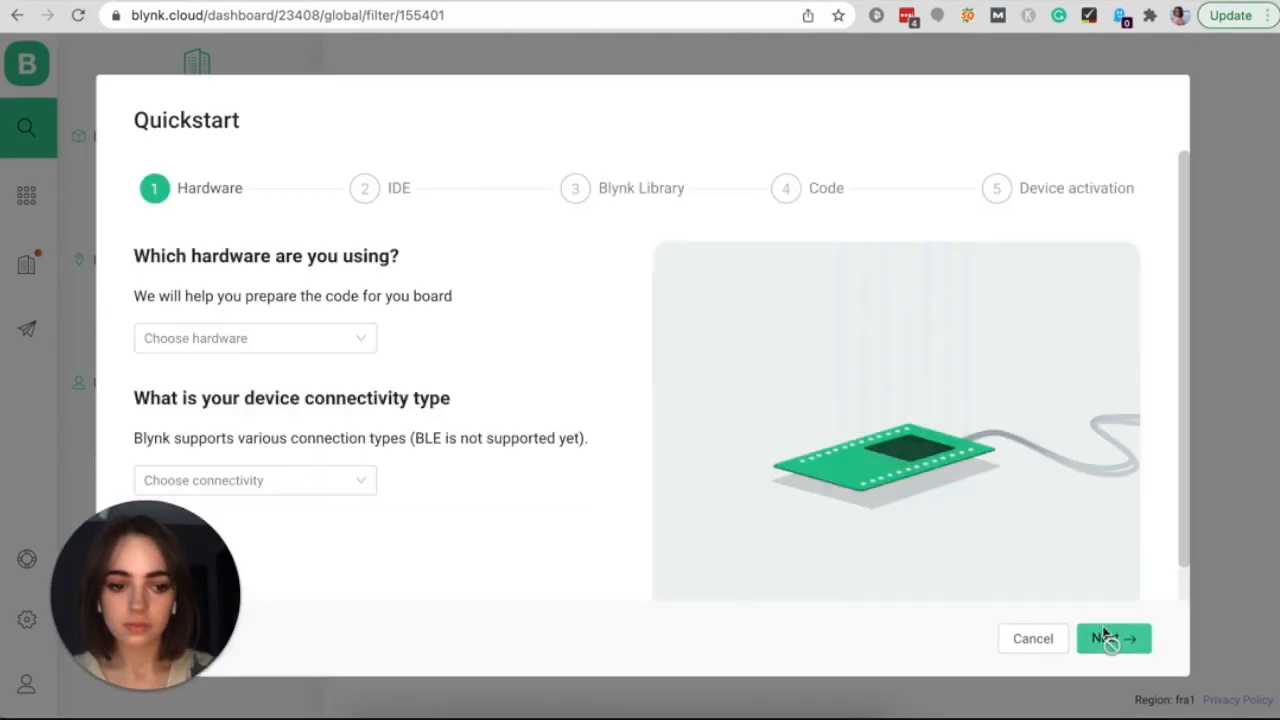
left_click(256, 336)
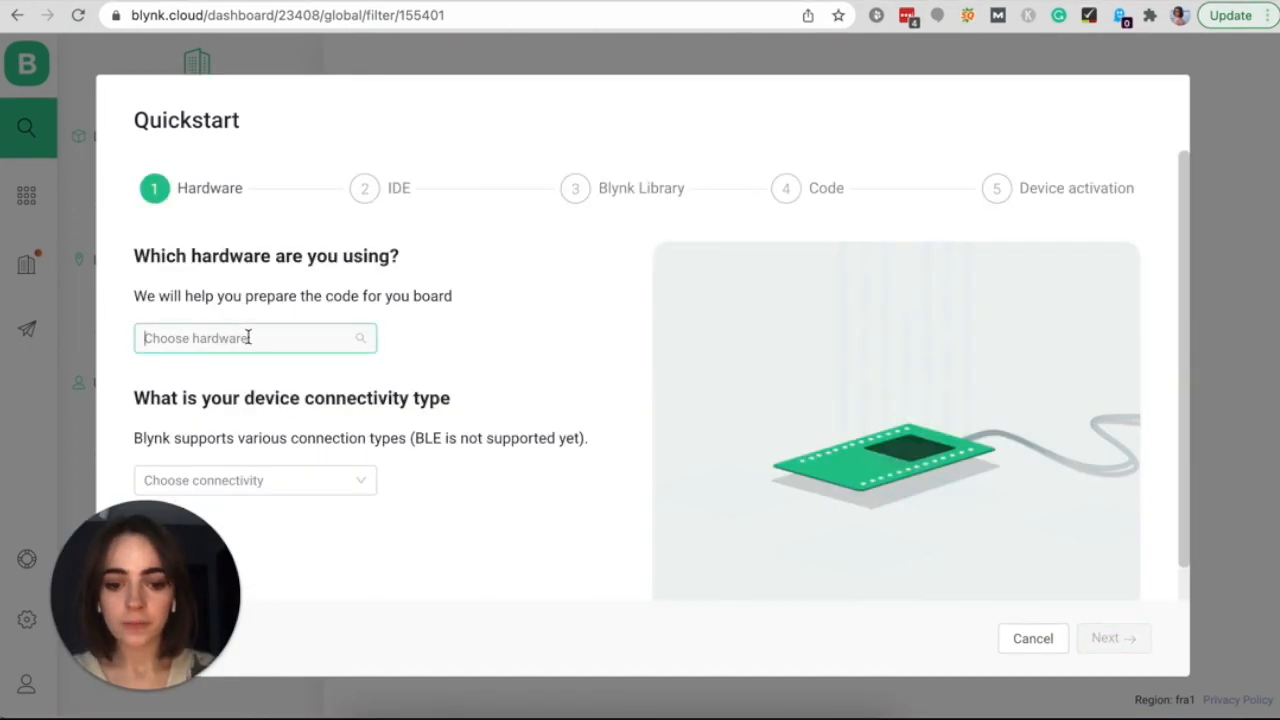
left_click(256, 336)
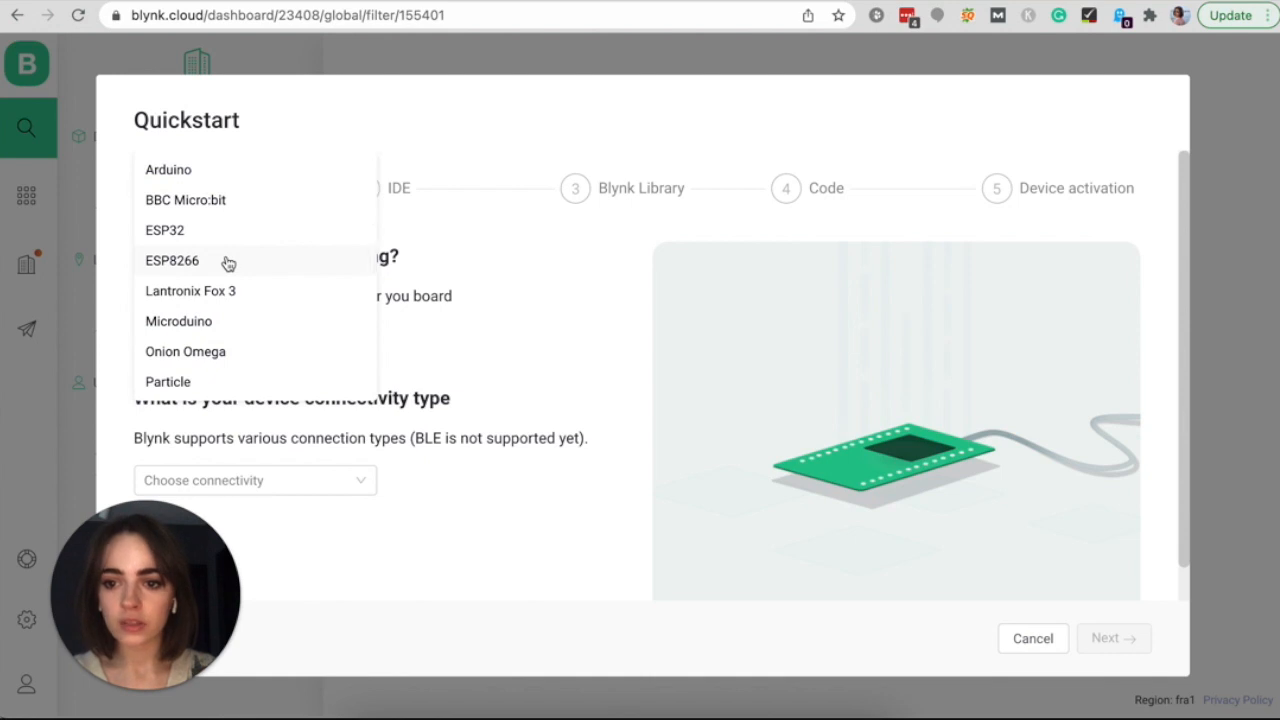
left_click(172, 260)
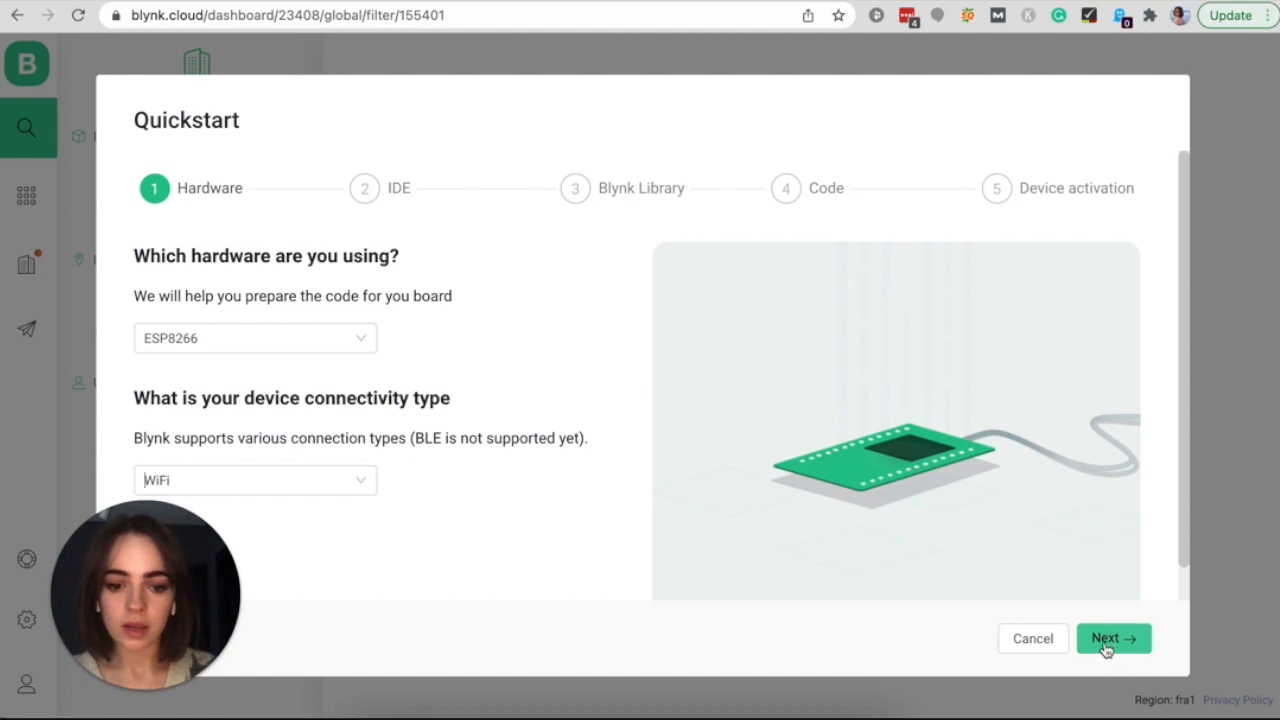
left_click(1112, 638)
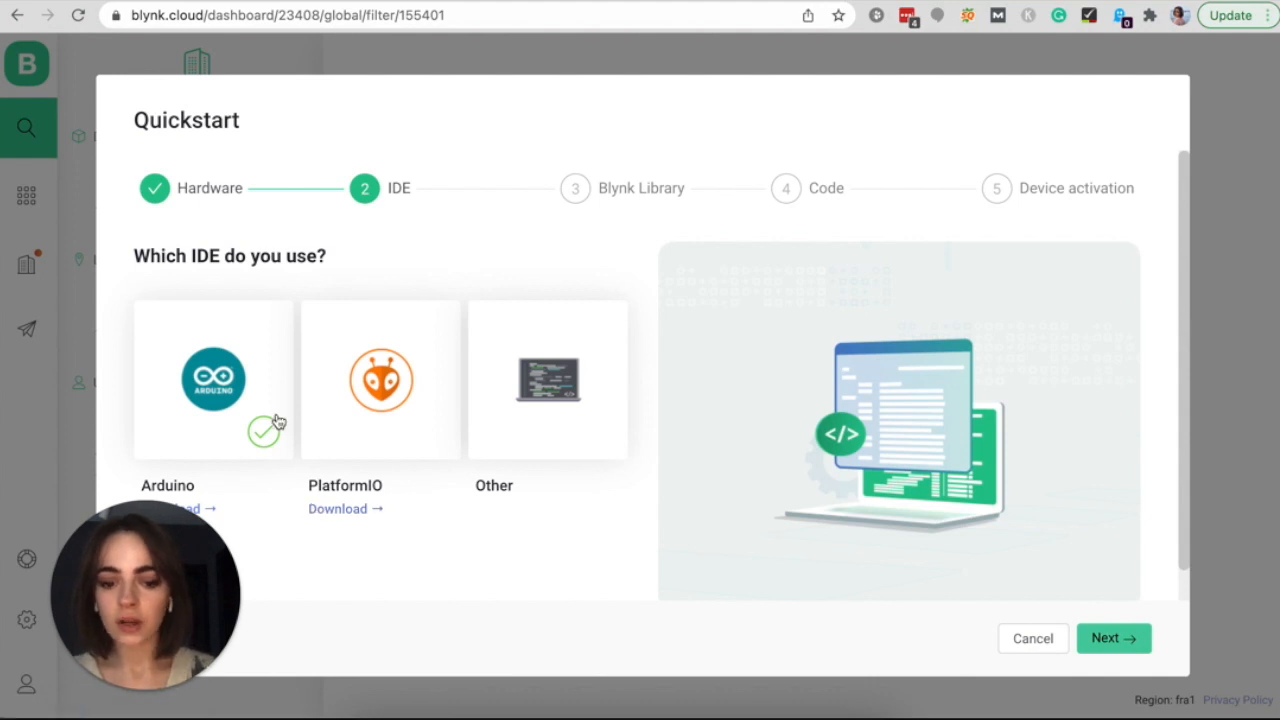
mouse_move(230, 404)
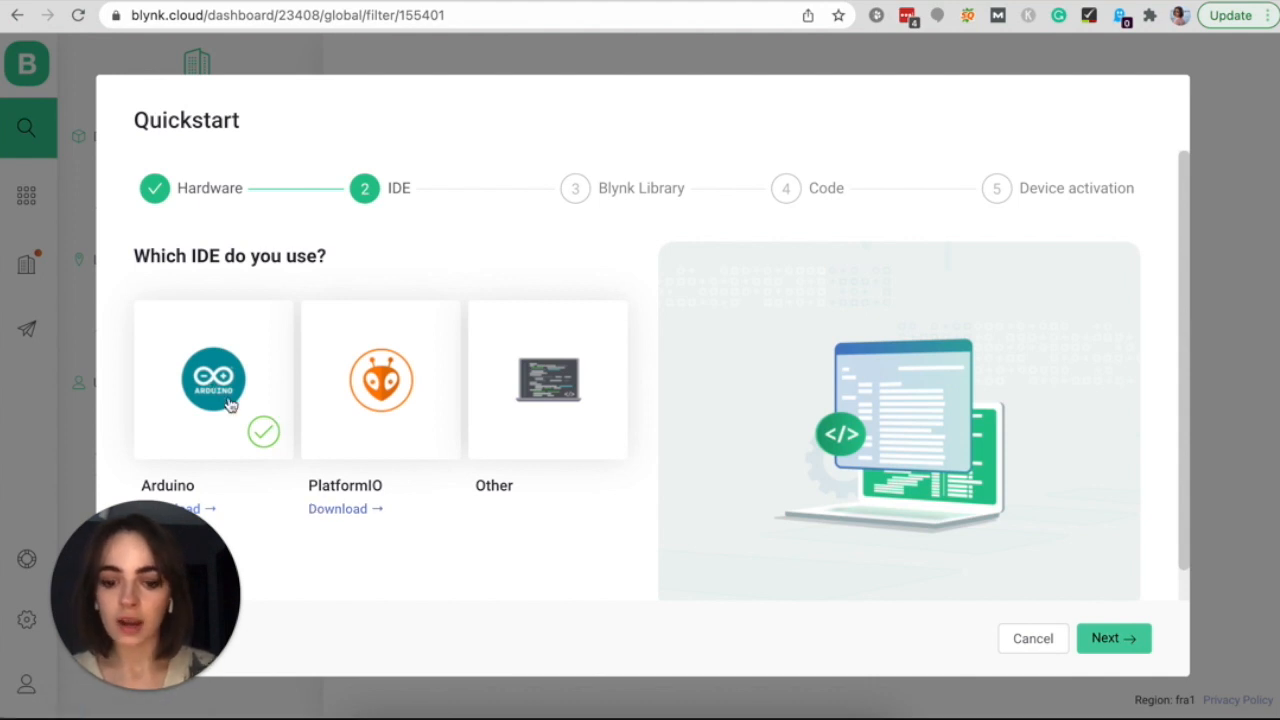
- Find the Blynk library in Arduino's Library Manager and install version 1.0.1
left_click(1112, 638)
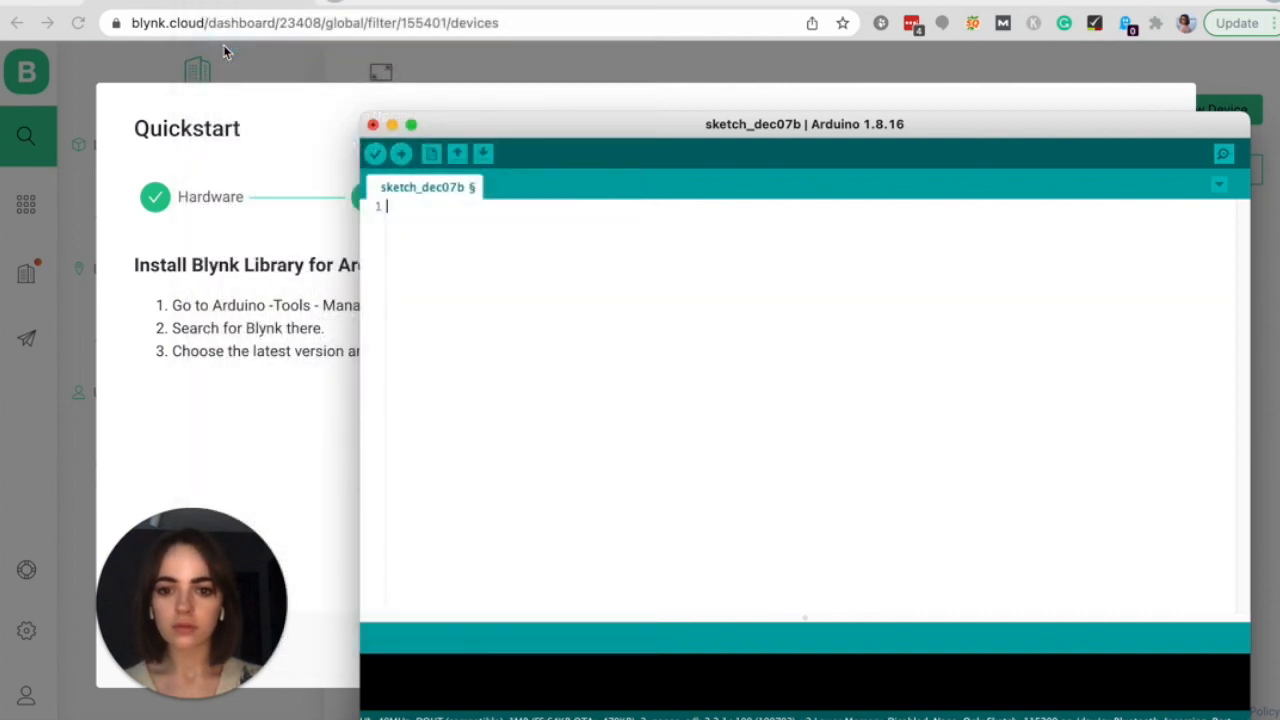
mouse_move(728, 240)
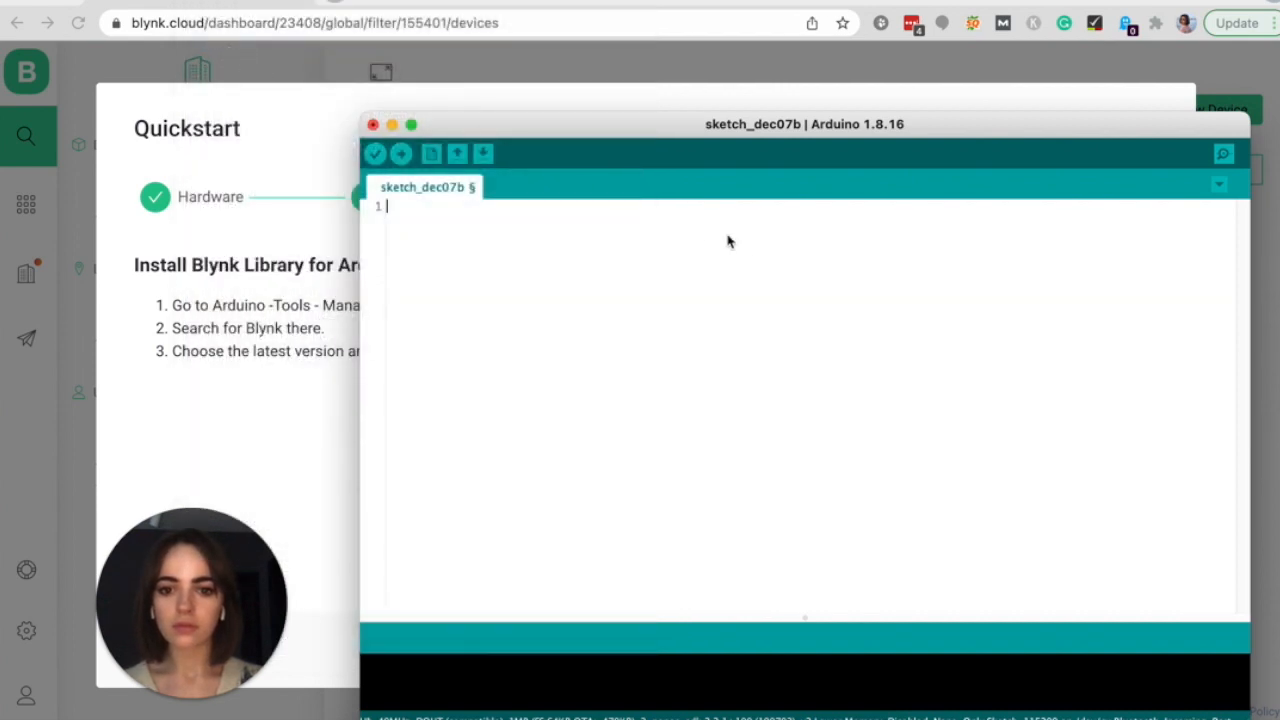
mouse_move(742, 268)
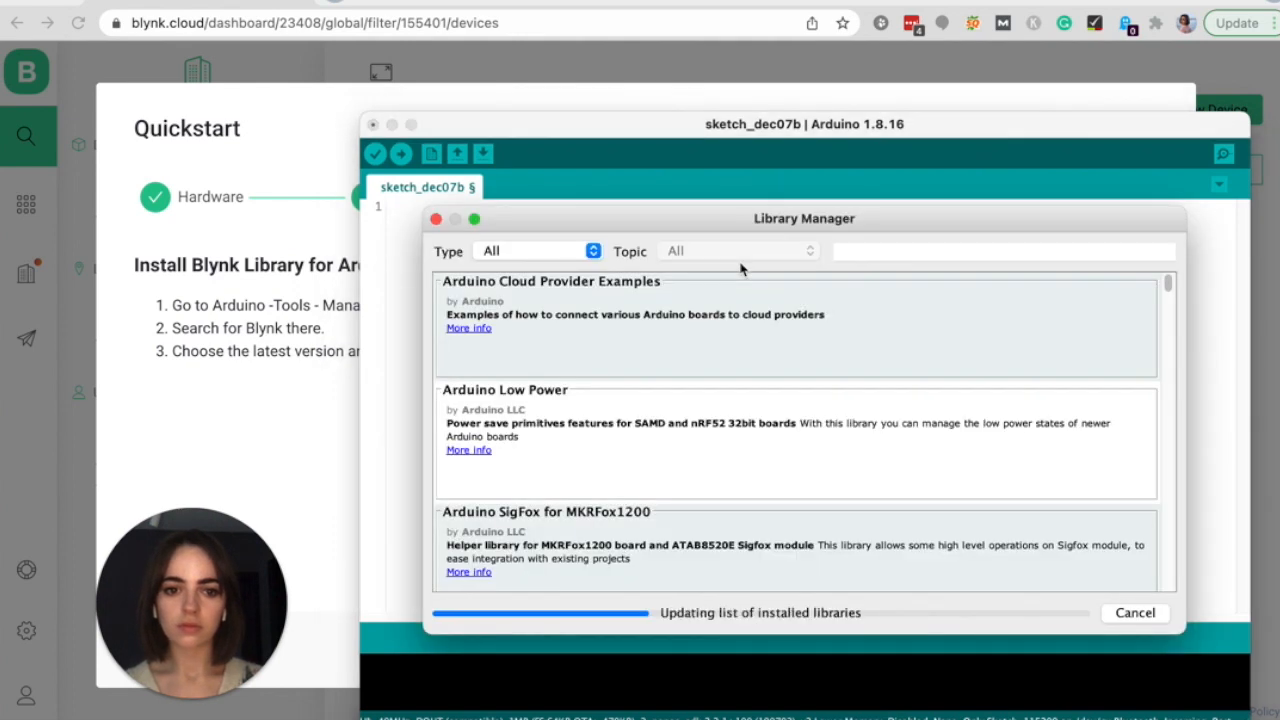
mouse_move(940, 258)
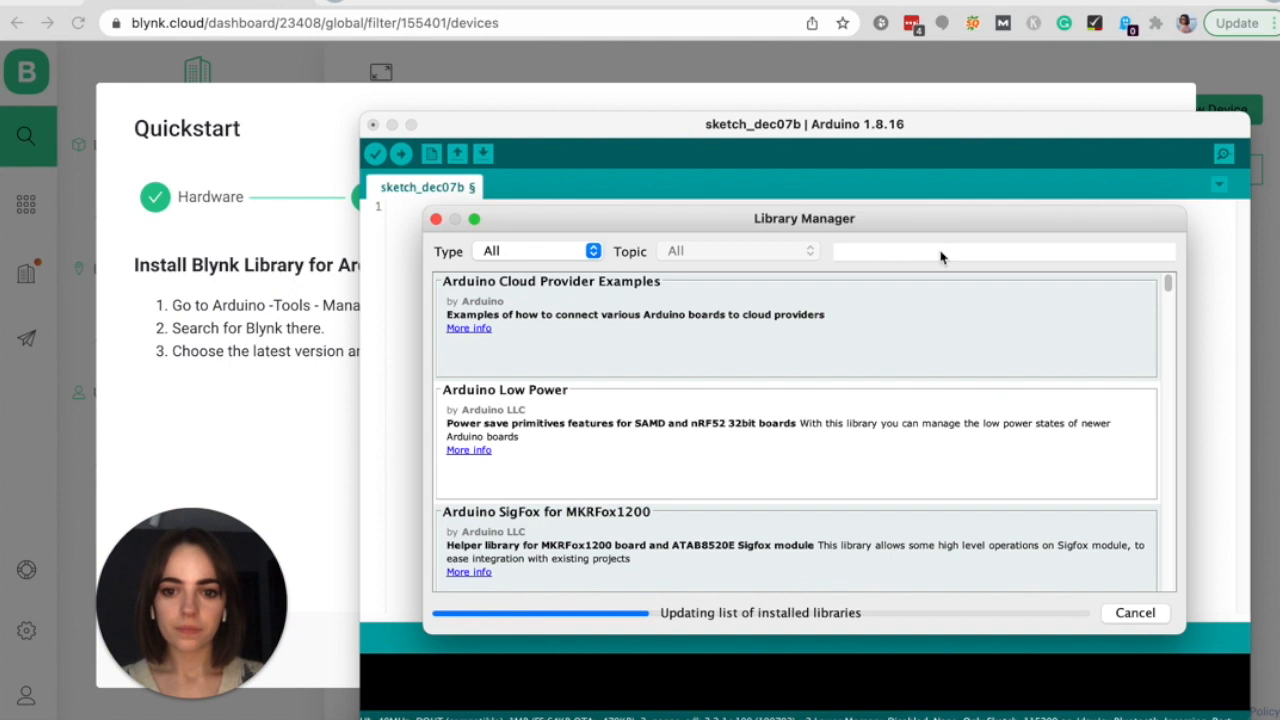
left_click(1000, 250)
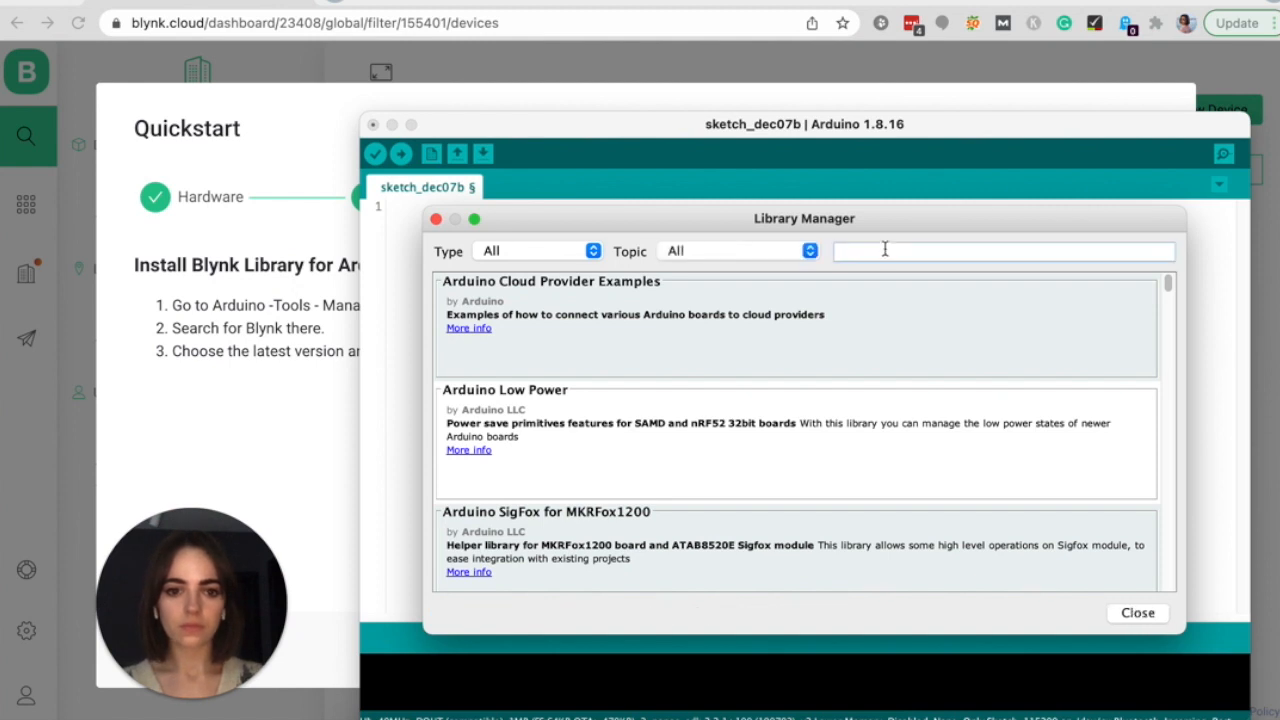
type("Blynk")
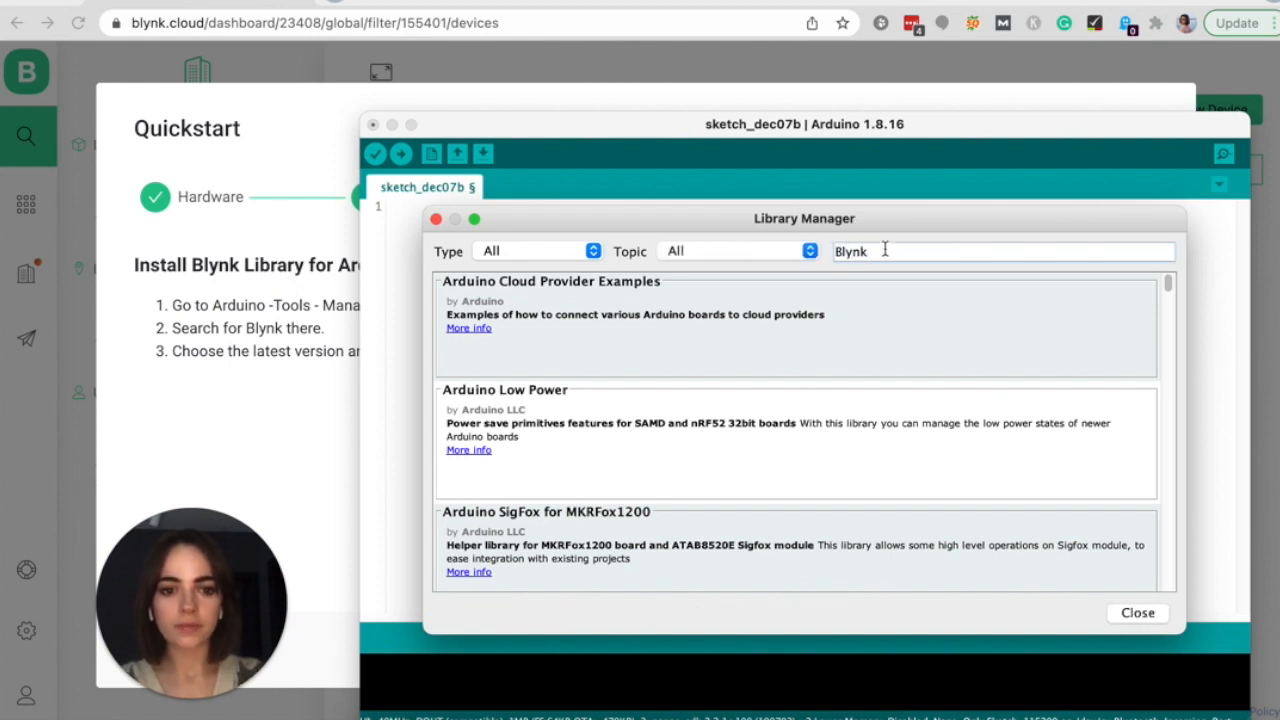
mouse_move(906, 384)
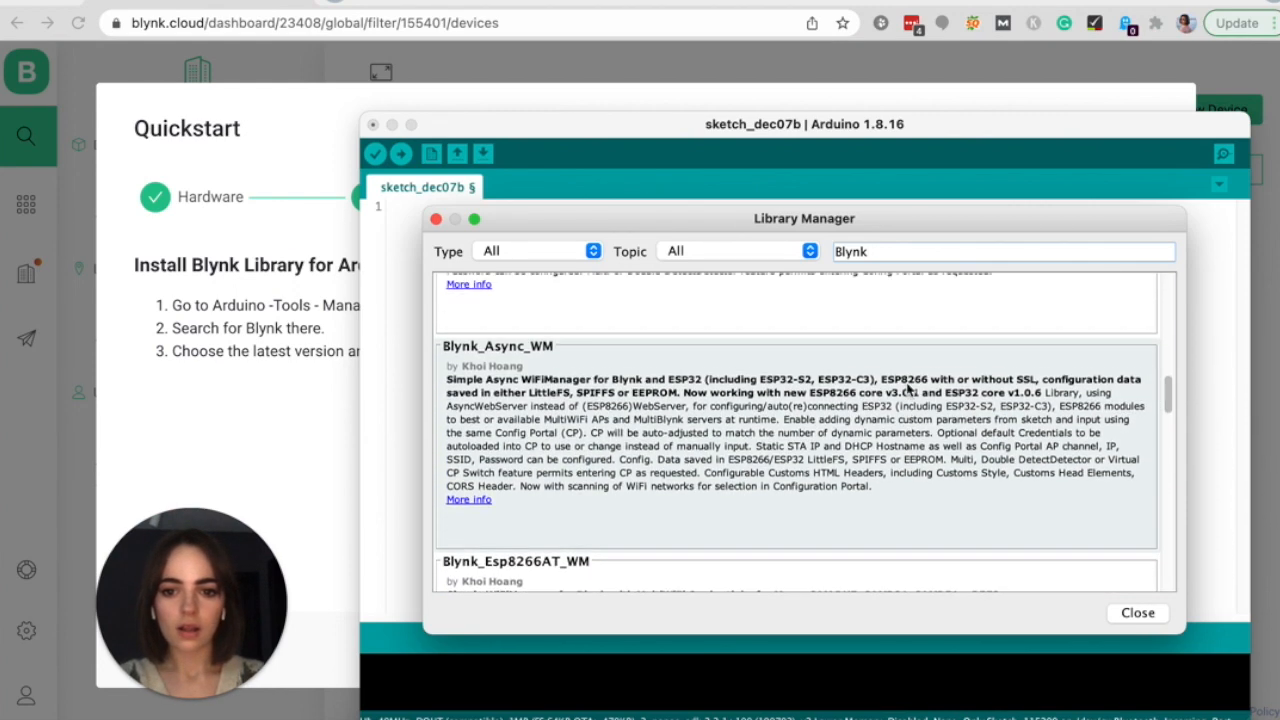
scroll("down", 3)
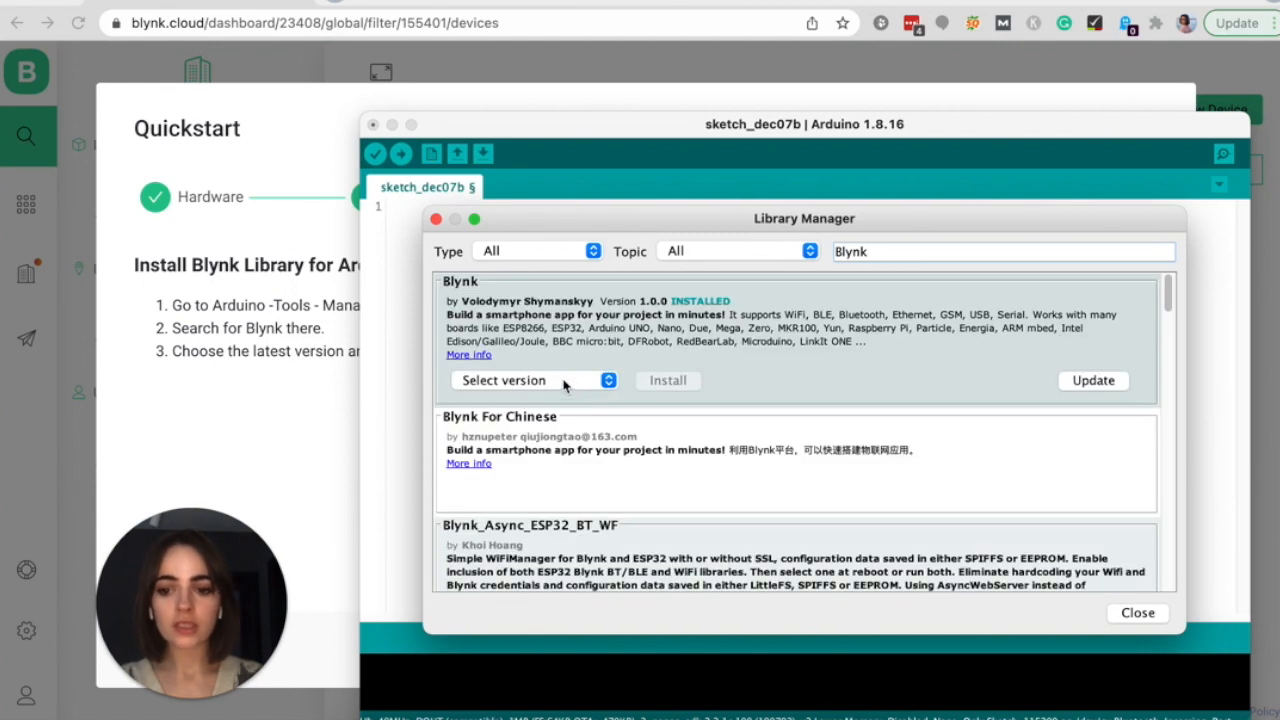
left_click(536, 380)
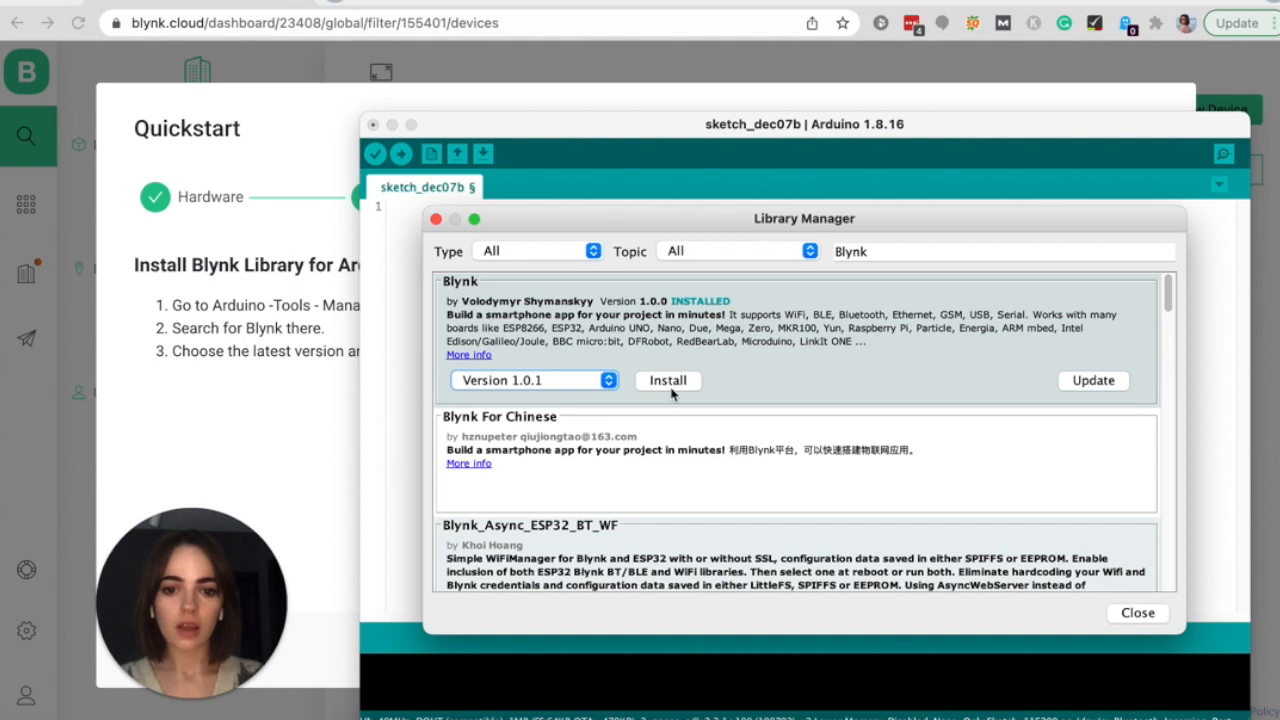
left_click(668, 380)
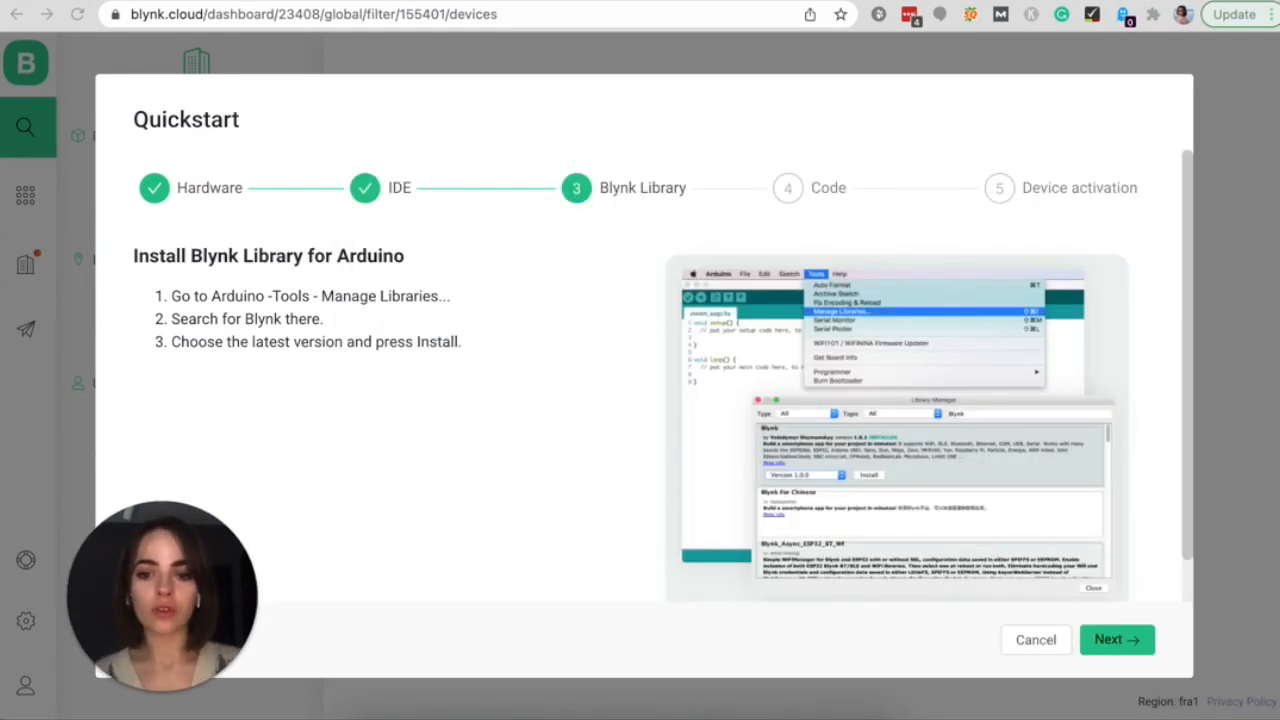
left_click(1116, 640)
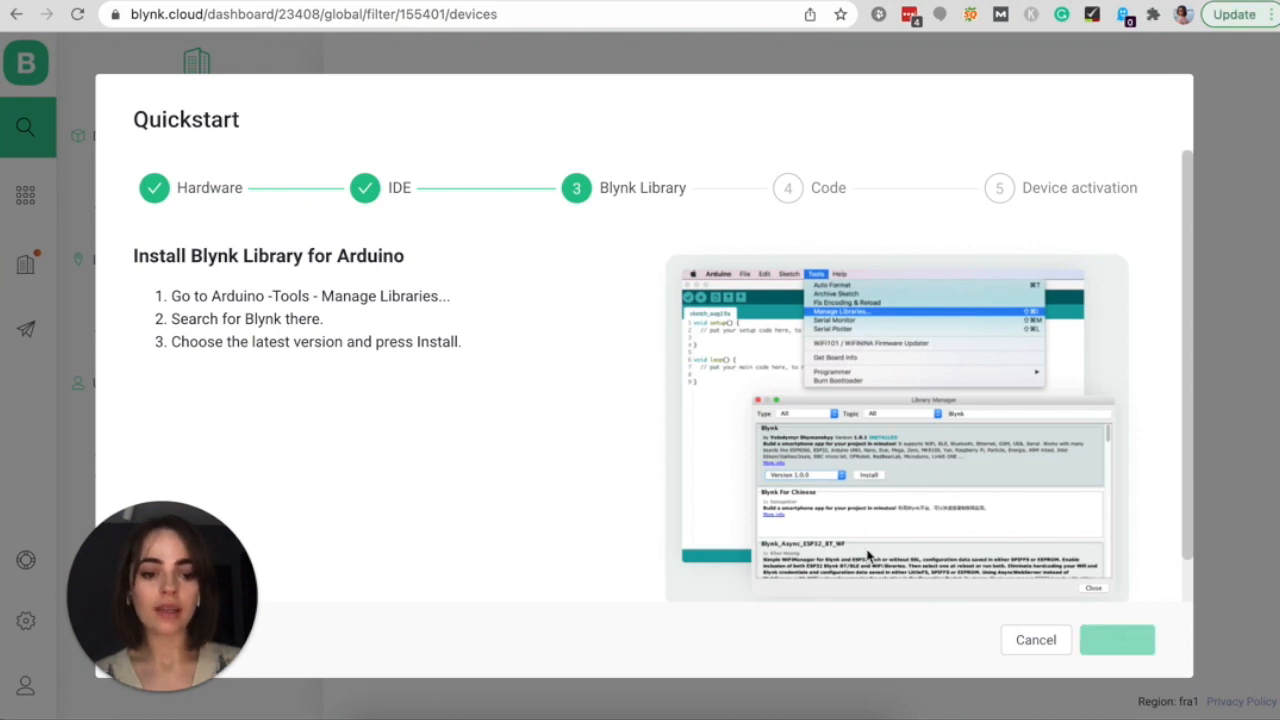
left_click(1116, 640)
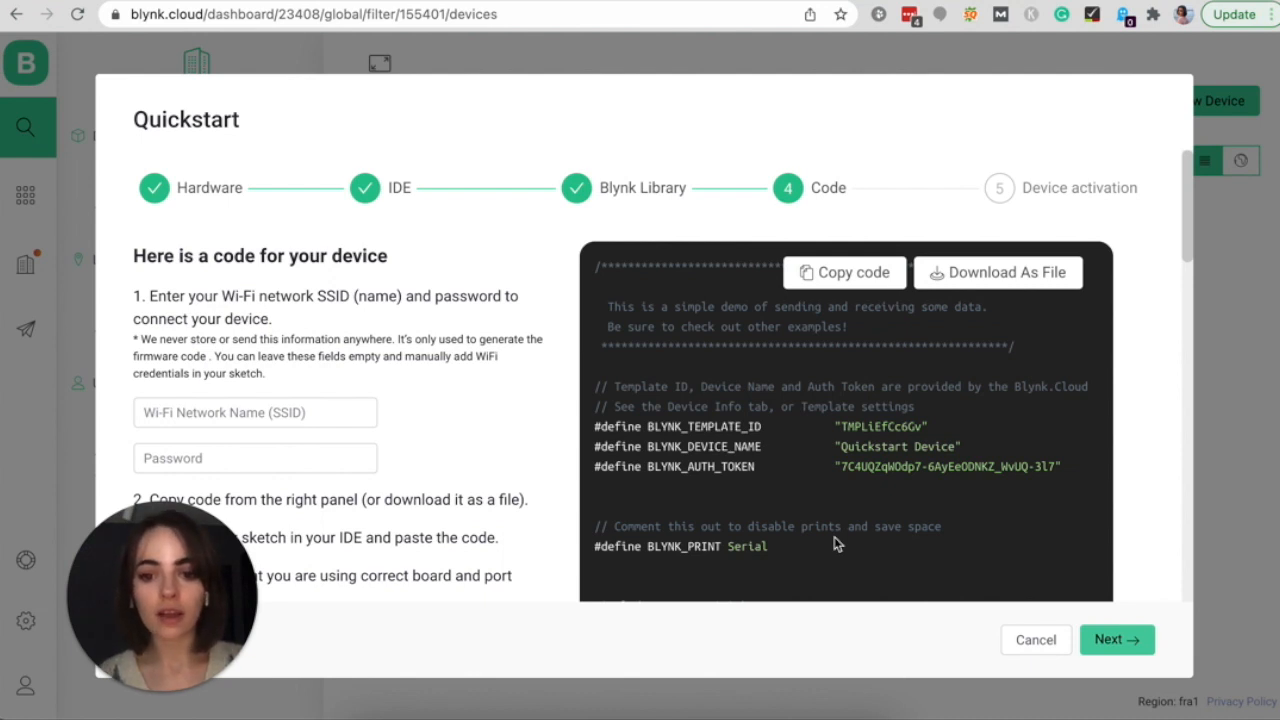
left_click(256, 412)
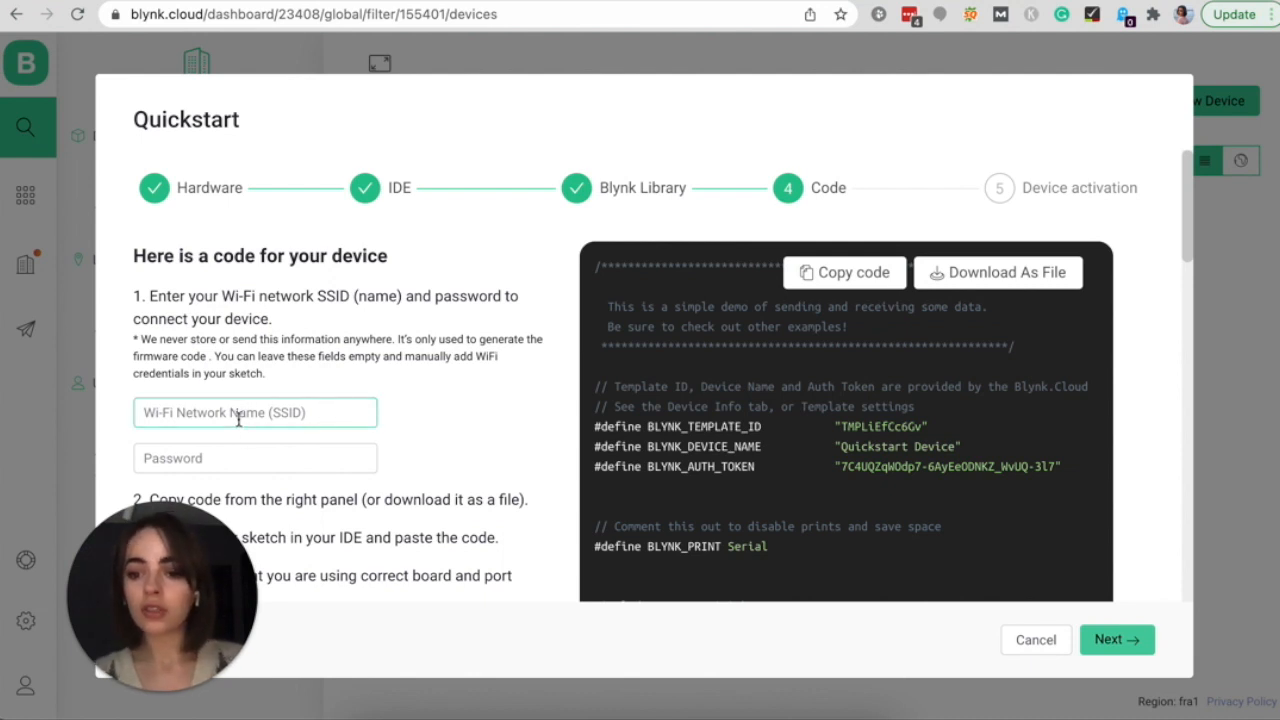
left_click(256, 412)
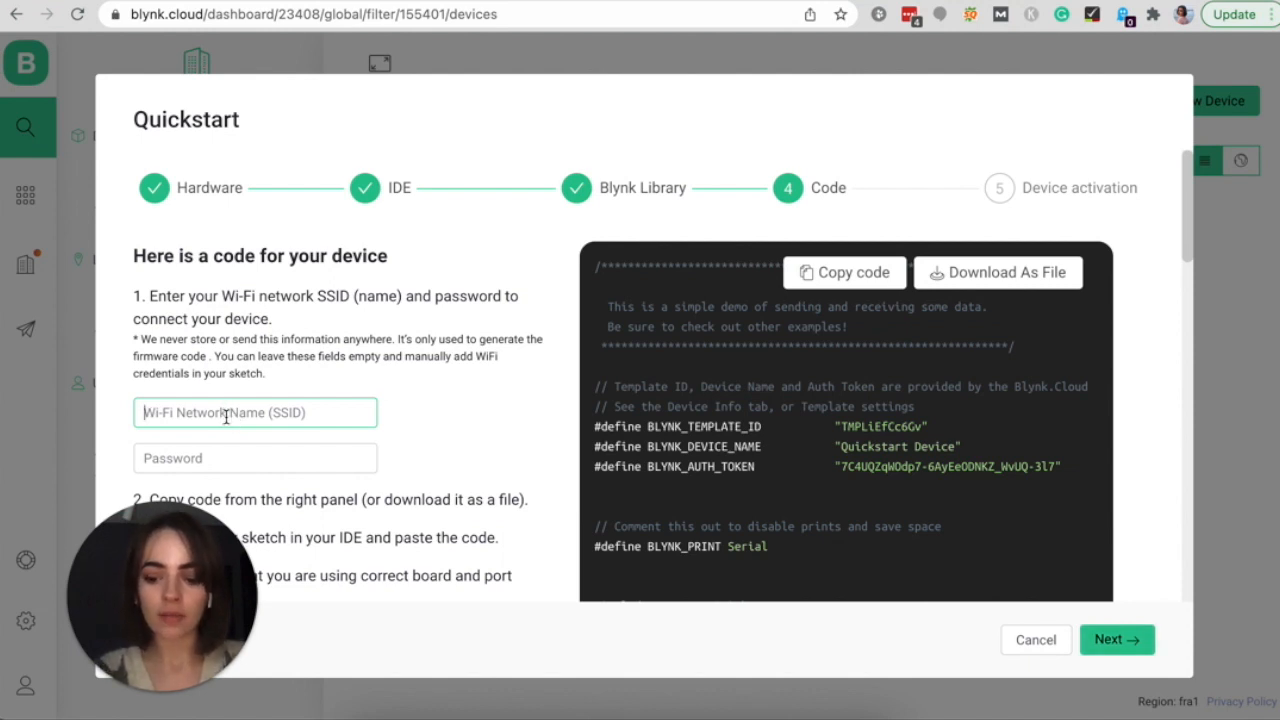
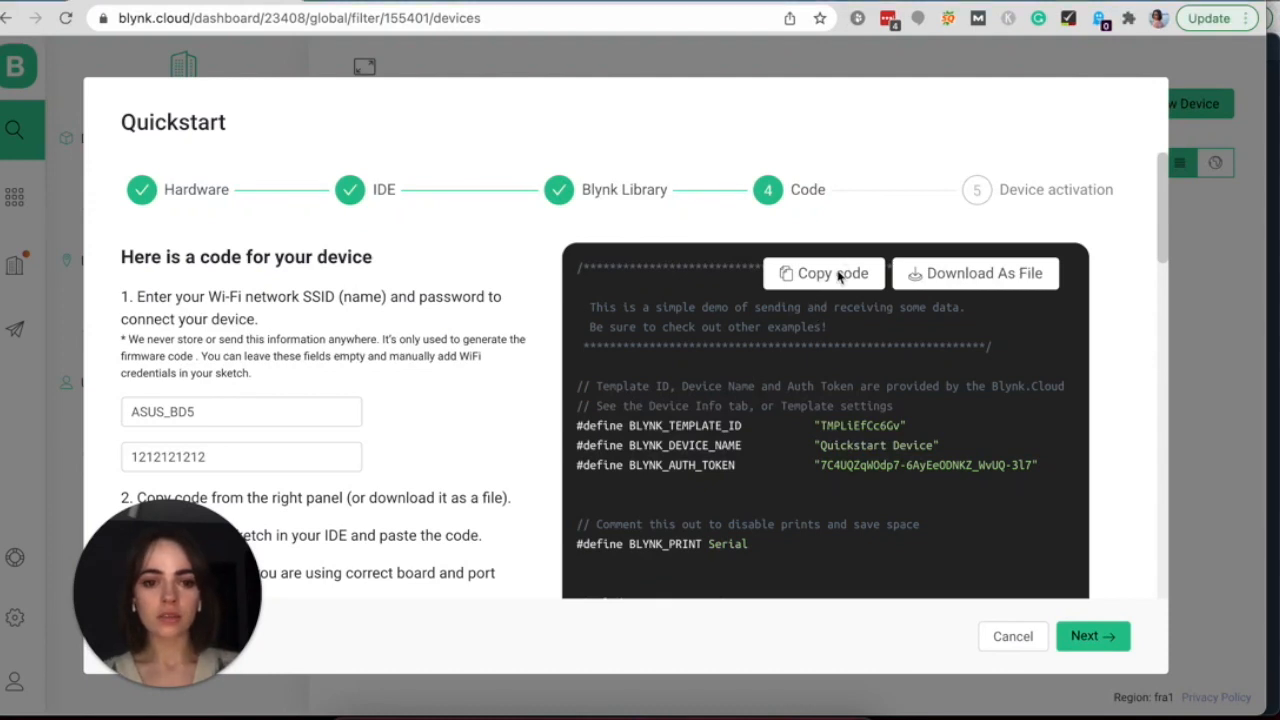
left_click(824, 272)
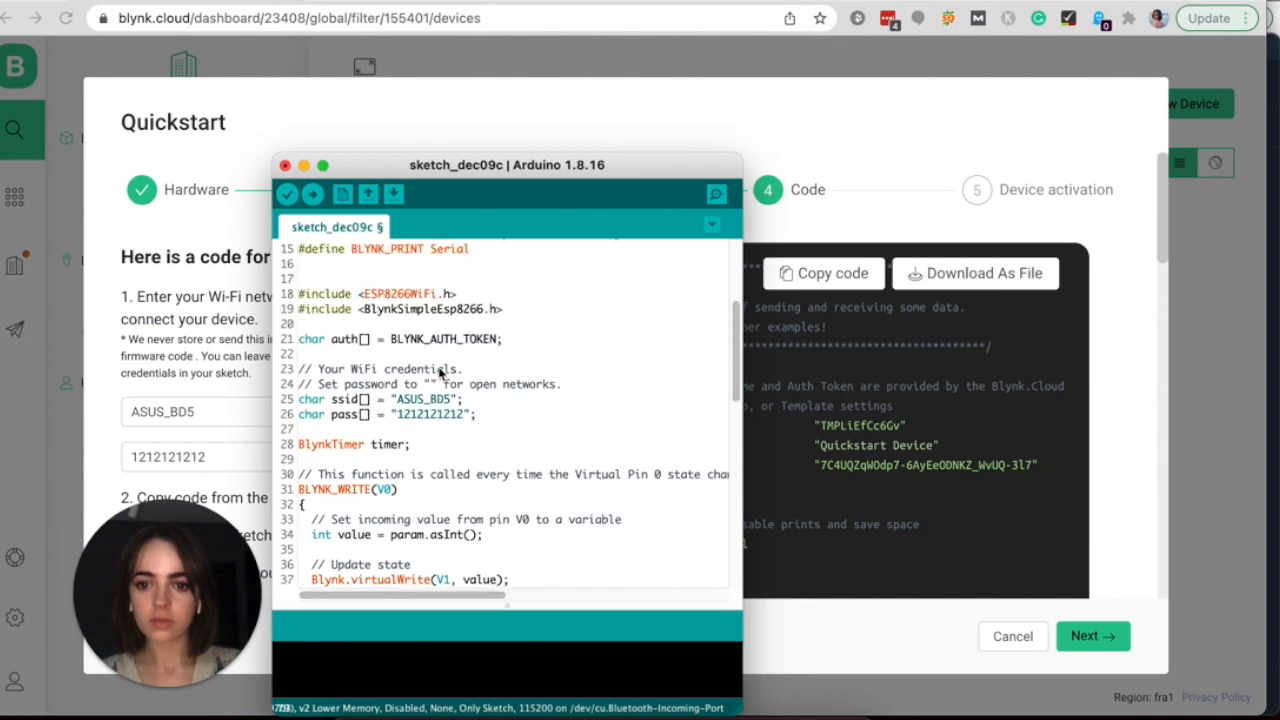
mouse_move(500, 444)
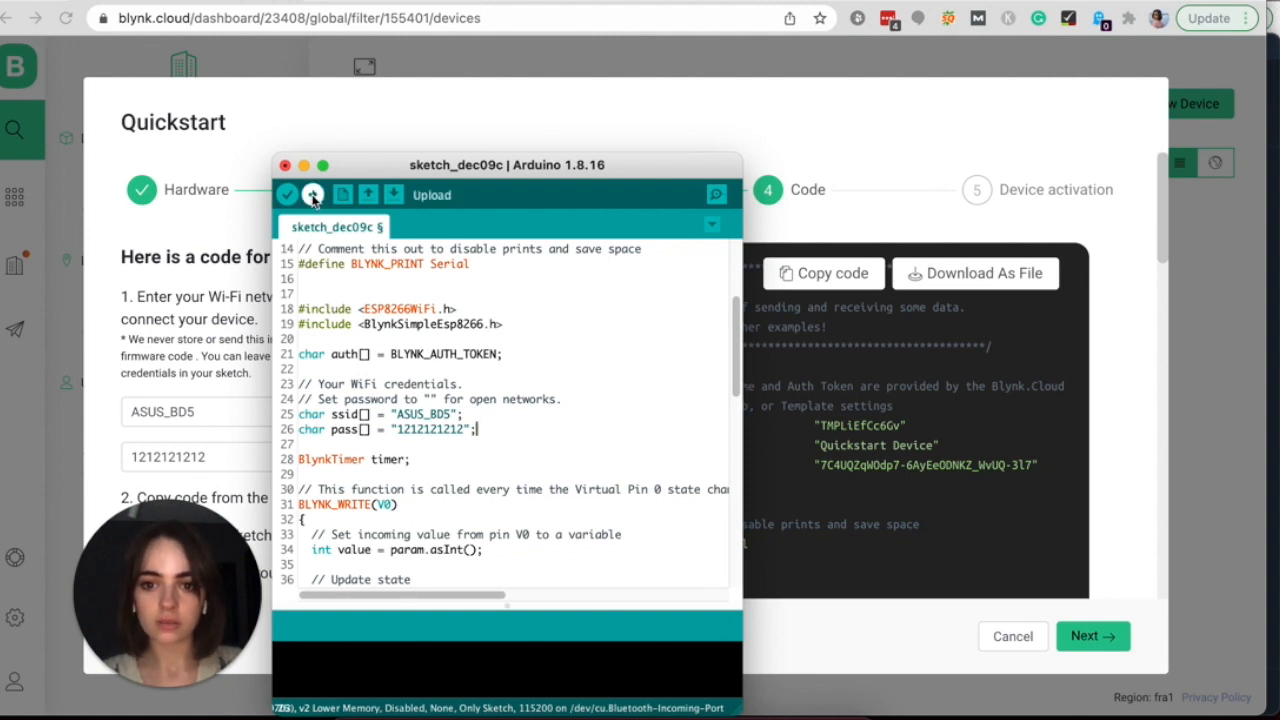
- Upload the pasted Blynk sketch to the board, saving it under its suggested name
left_click(314, 194)
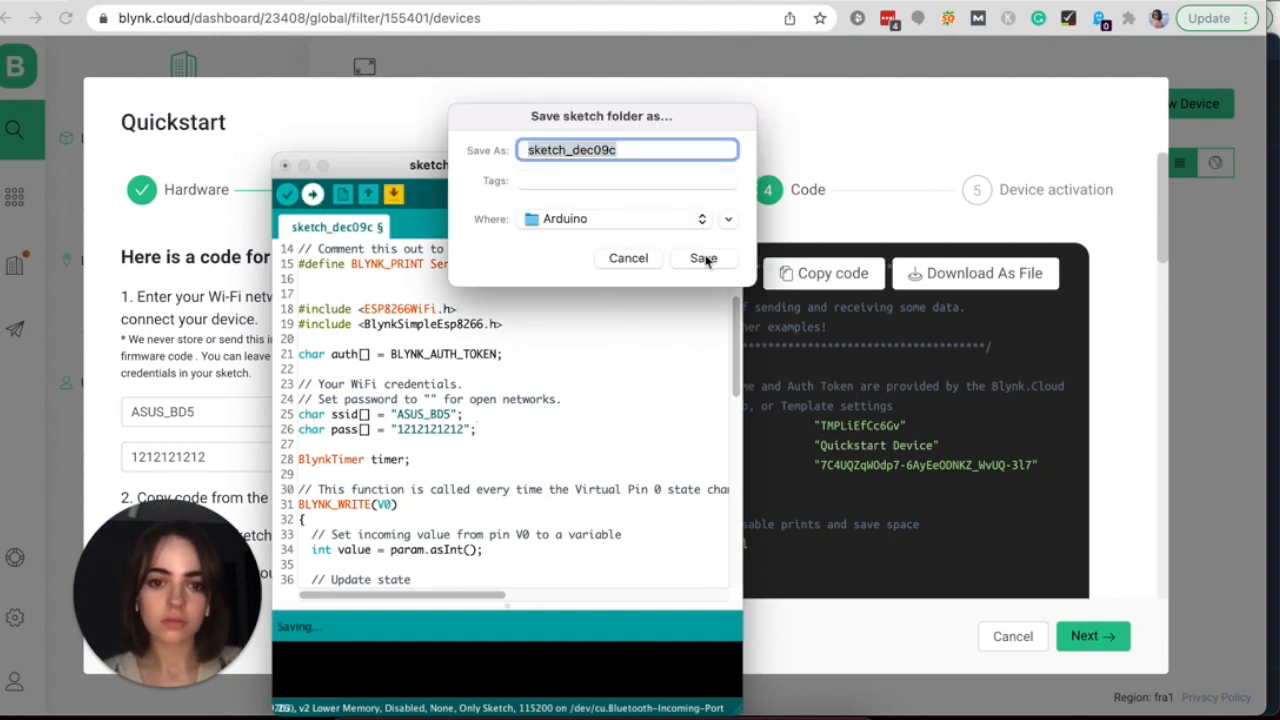
left_click(704, 258)
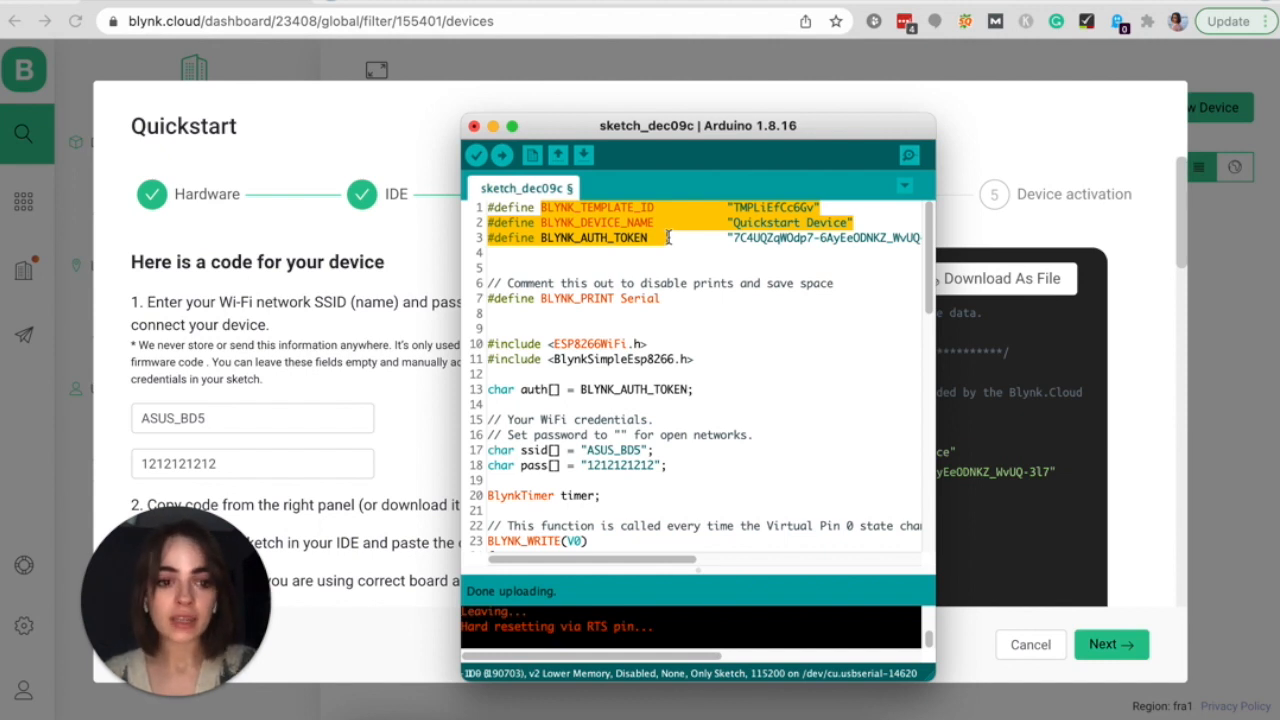
mouse_move(800, 432)
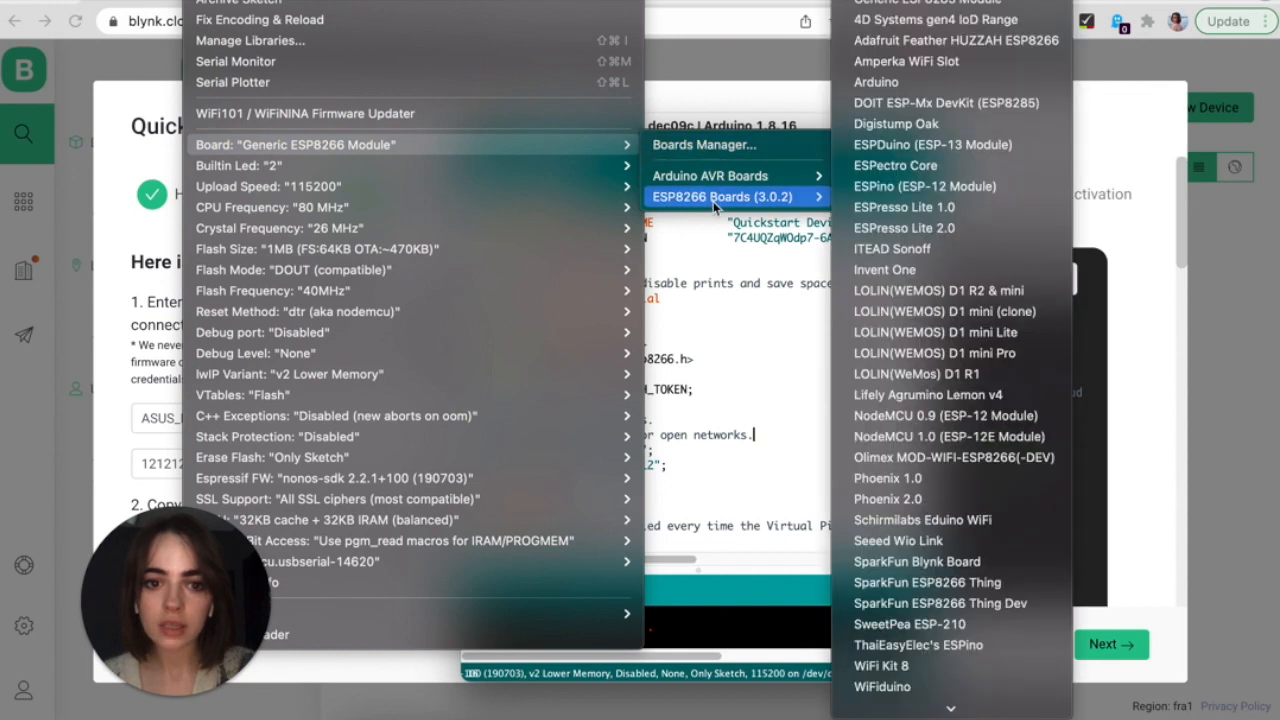
mouse_move(742, 204)
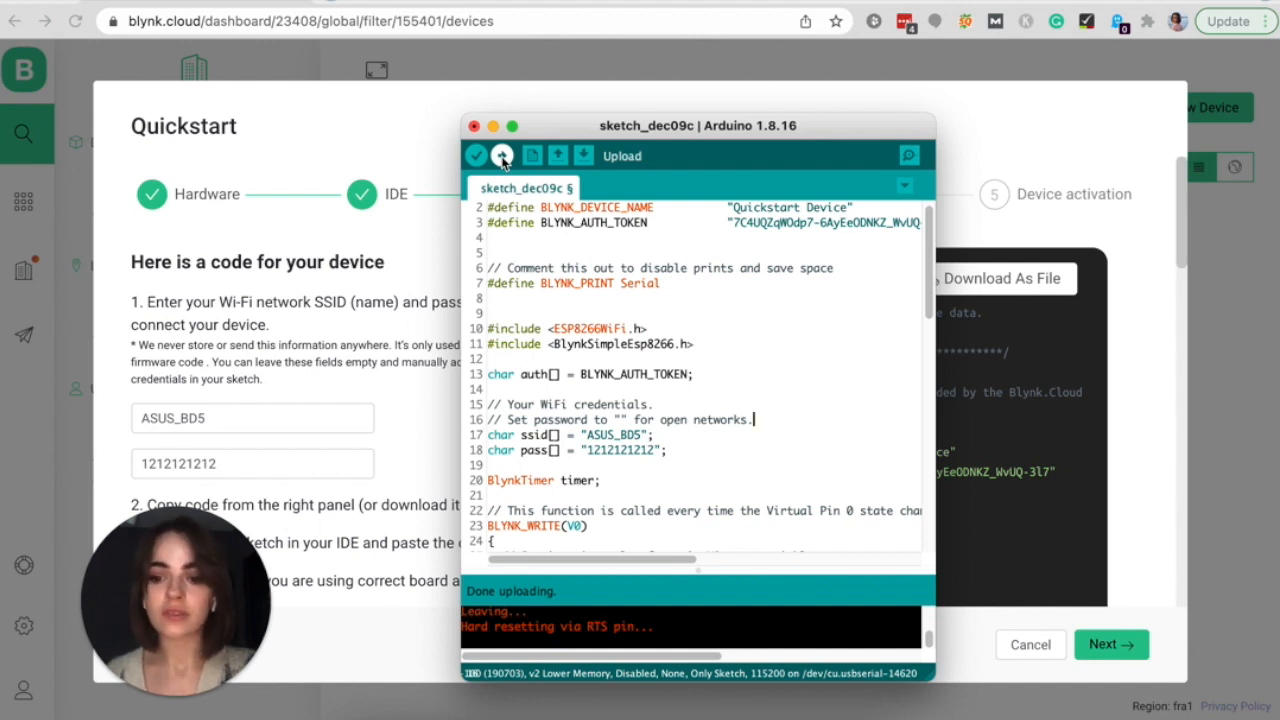
- Re-upload the sketch to the ESP8266, close the sketch window and confirm the device online in Quickstart
left_click(502, 156)
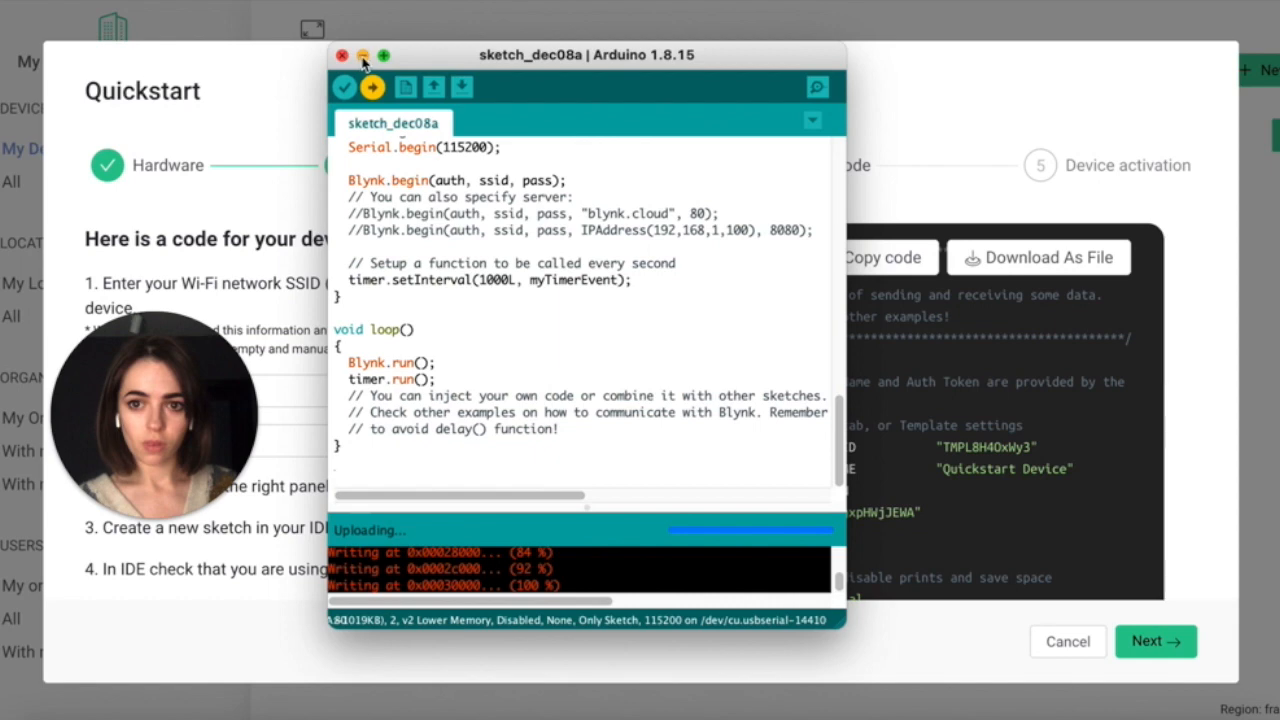
left_click(342, 56)
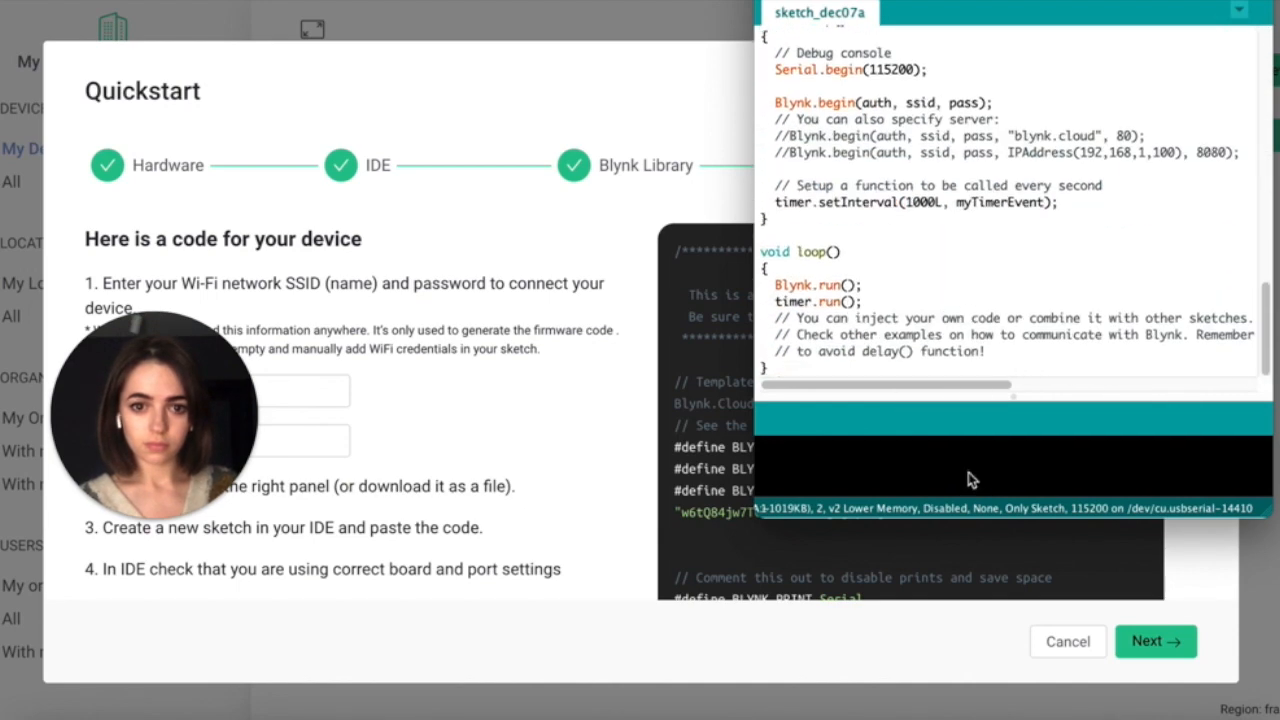
left_click(1156, 640)
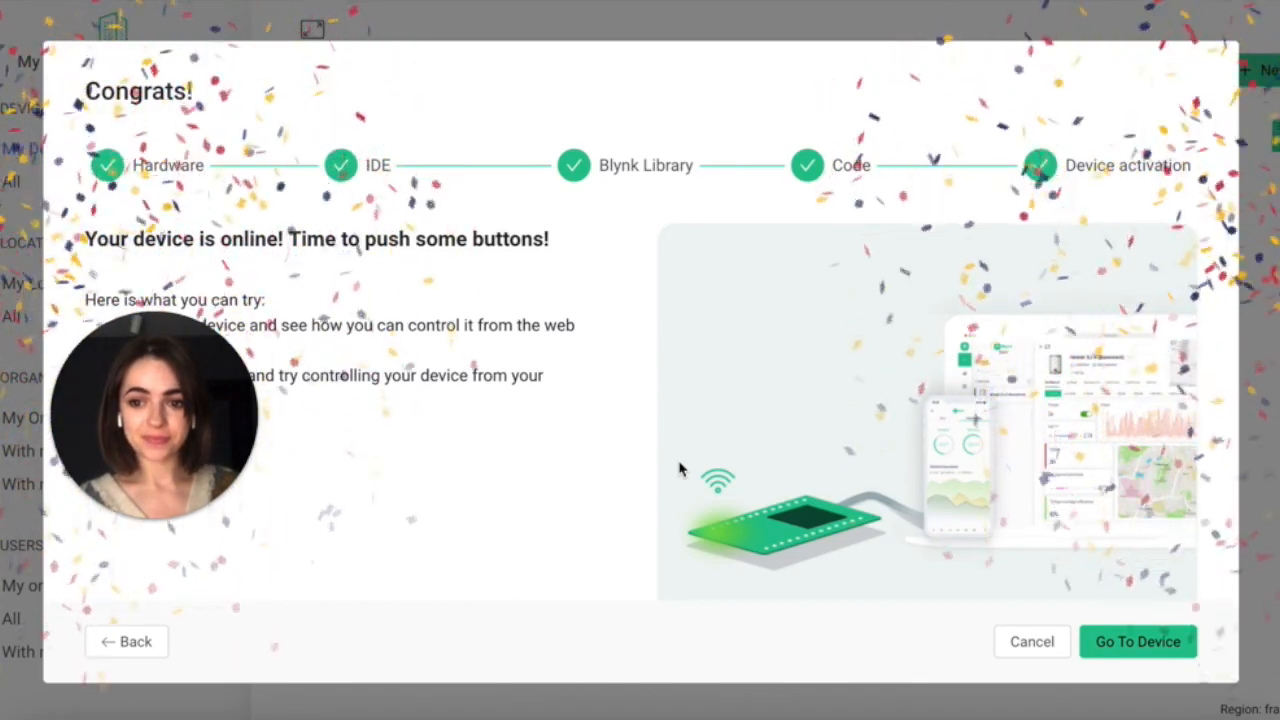
- View the Quickstart Device's info and dashboard, toggle its Button Control switch, and head to Templates
left_click(1136, 640)
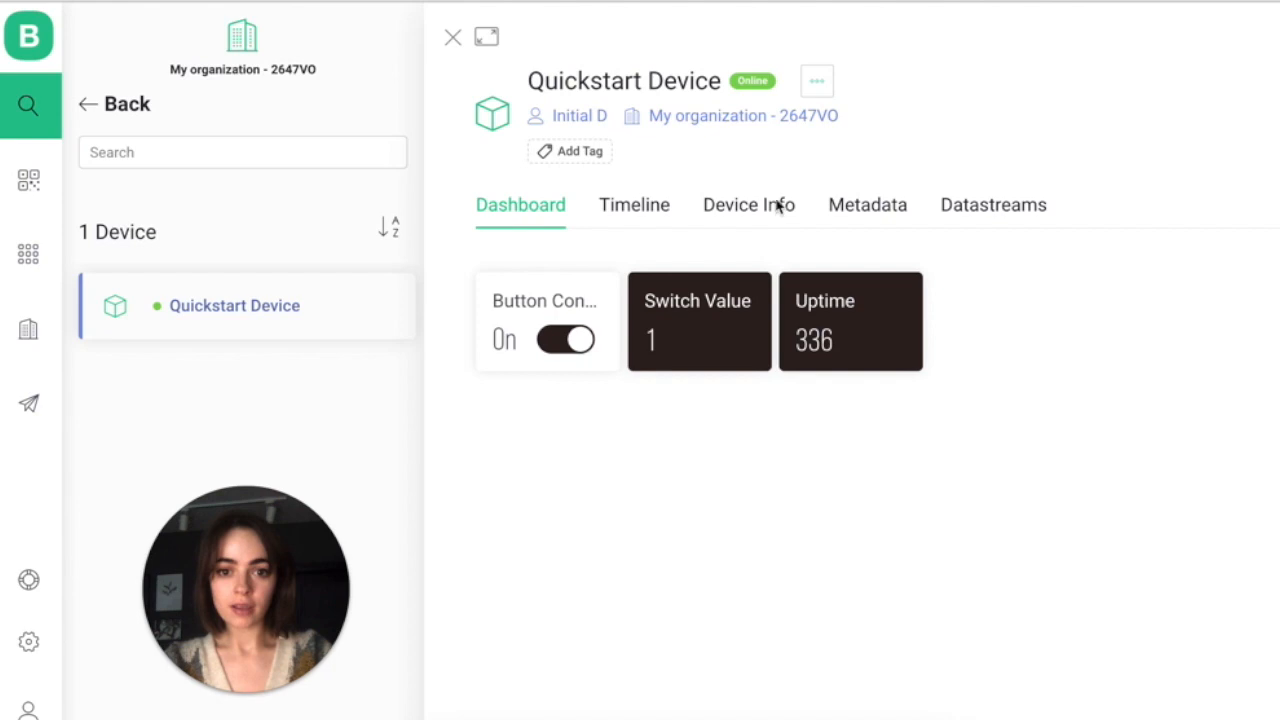
left_click(748, 204)
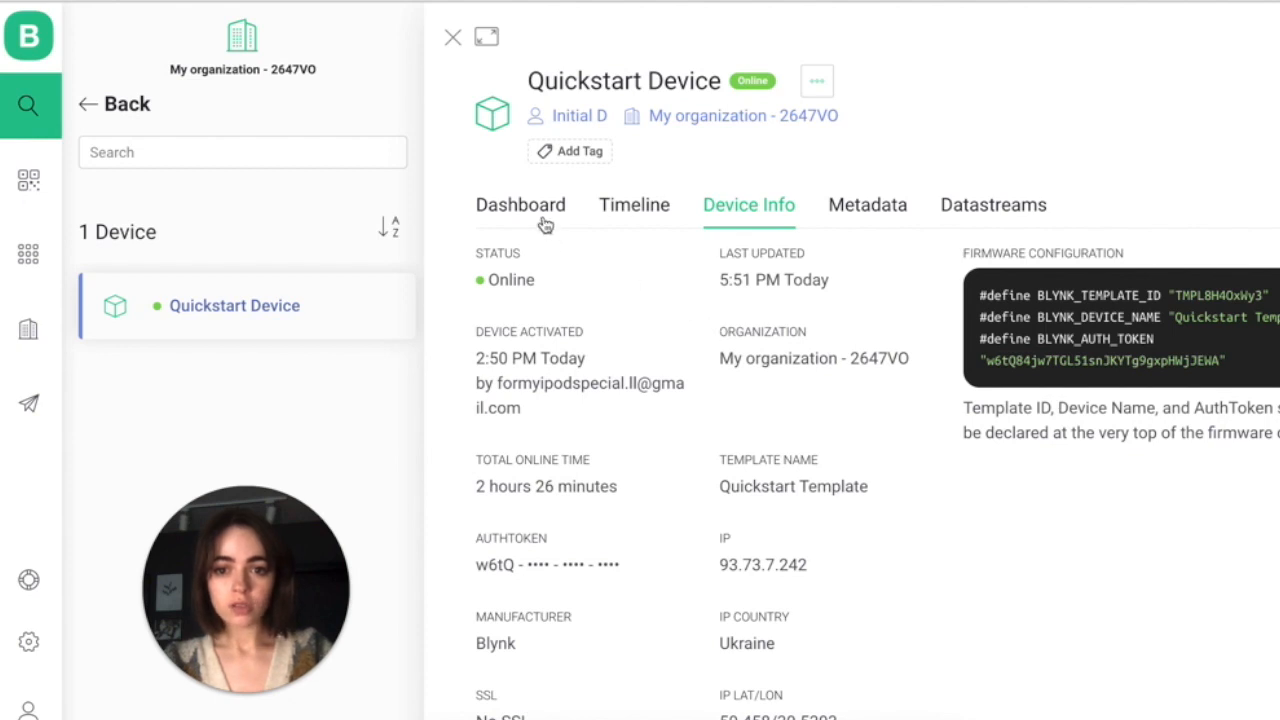
left_click(520, 204)
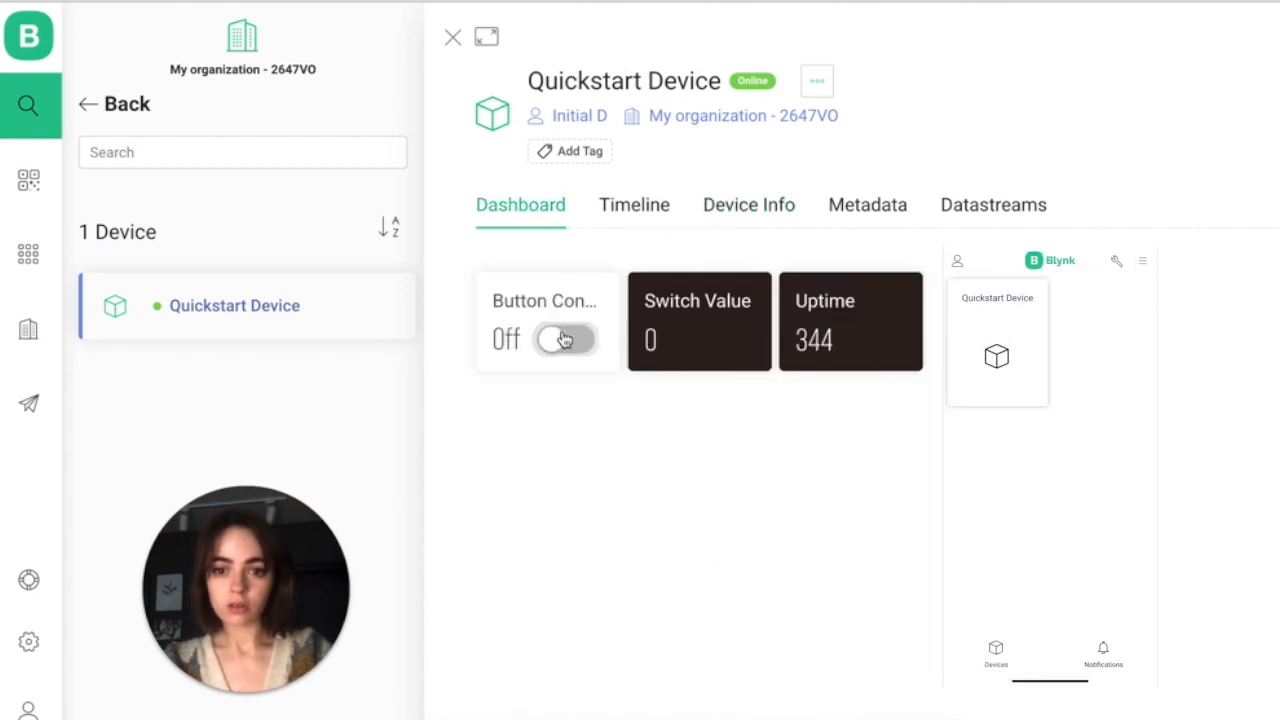
left_click(564, 340)
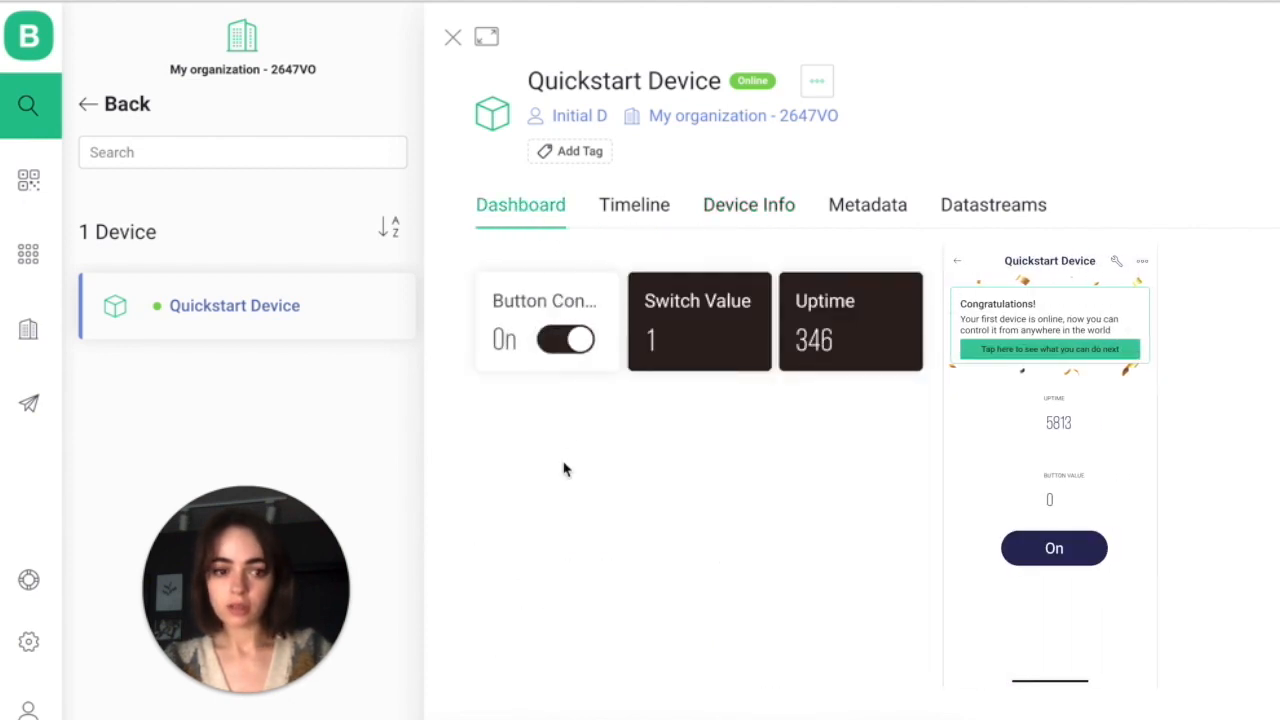
left_click(28, 254)
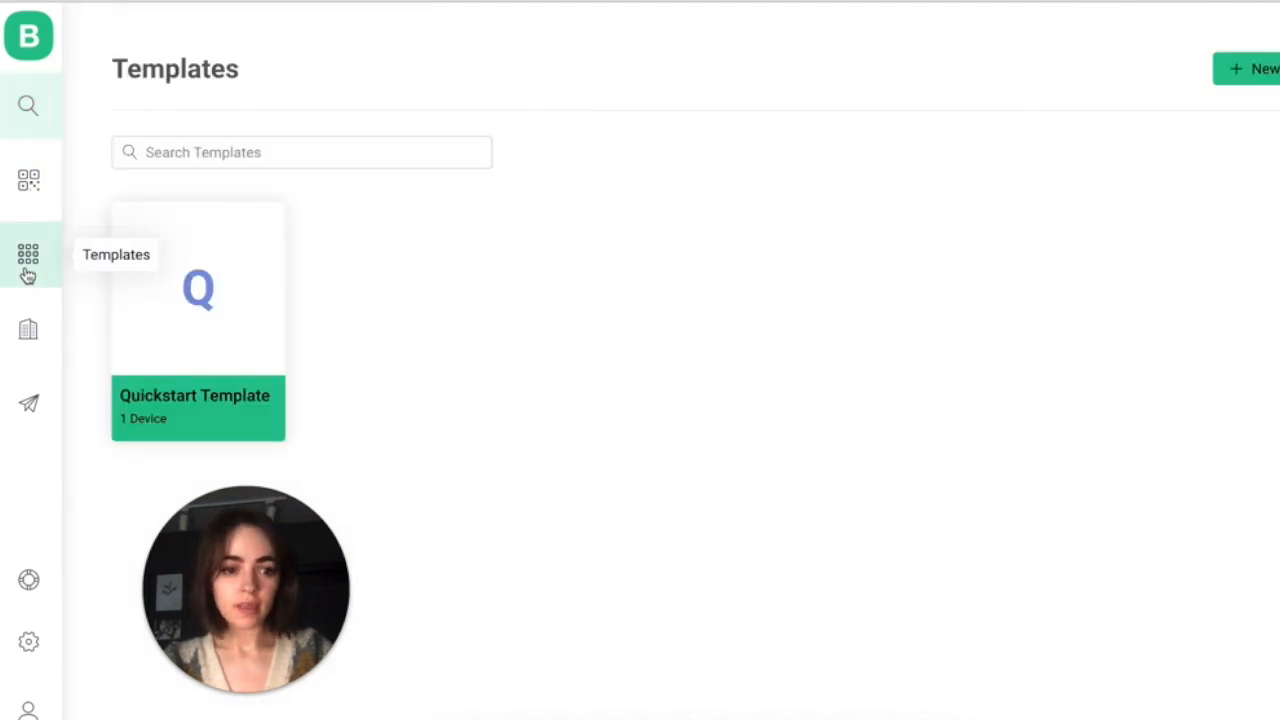
- Open the Quickstart Template card to view its ESP8266 WiFi and firmware configuration
left_click(28, 254)
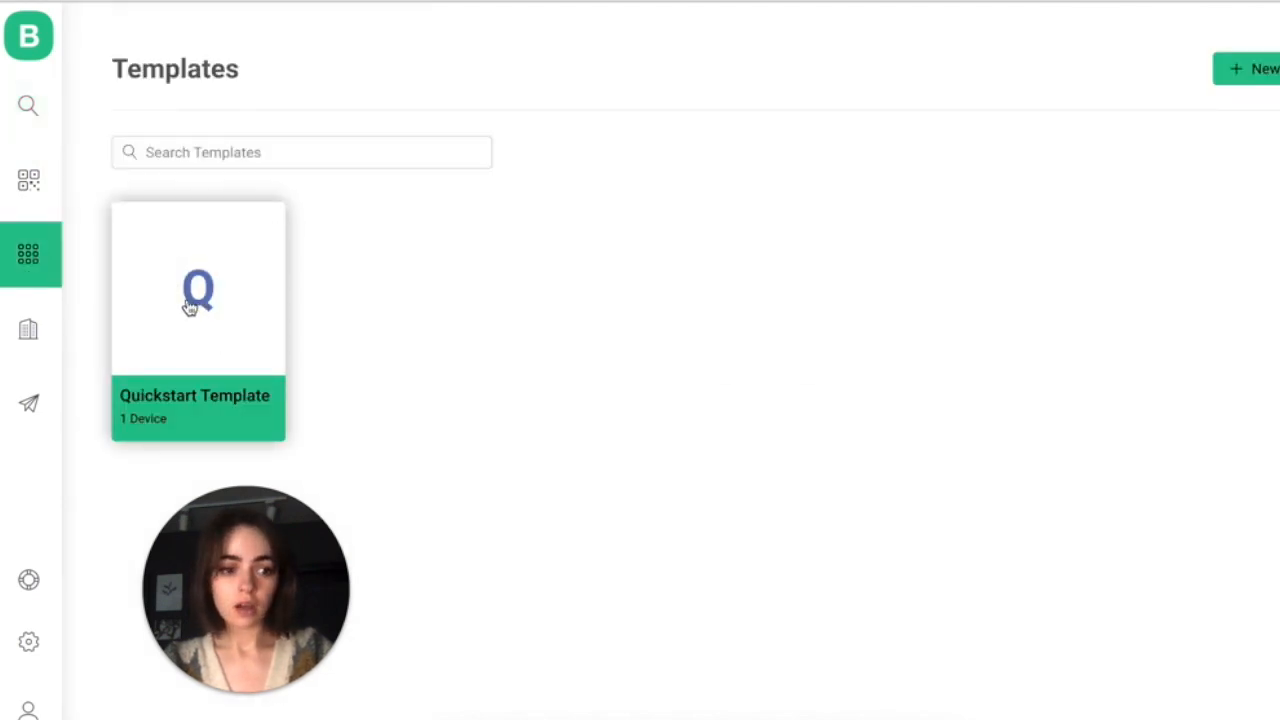
left_click(196, 290)
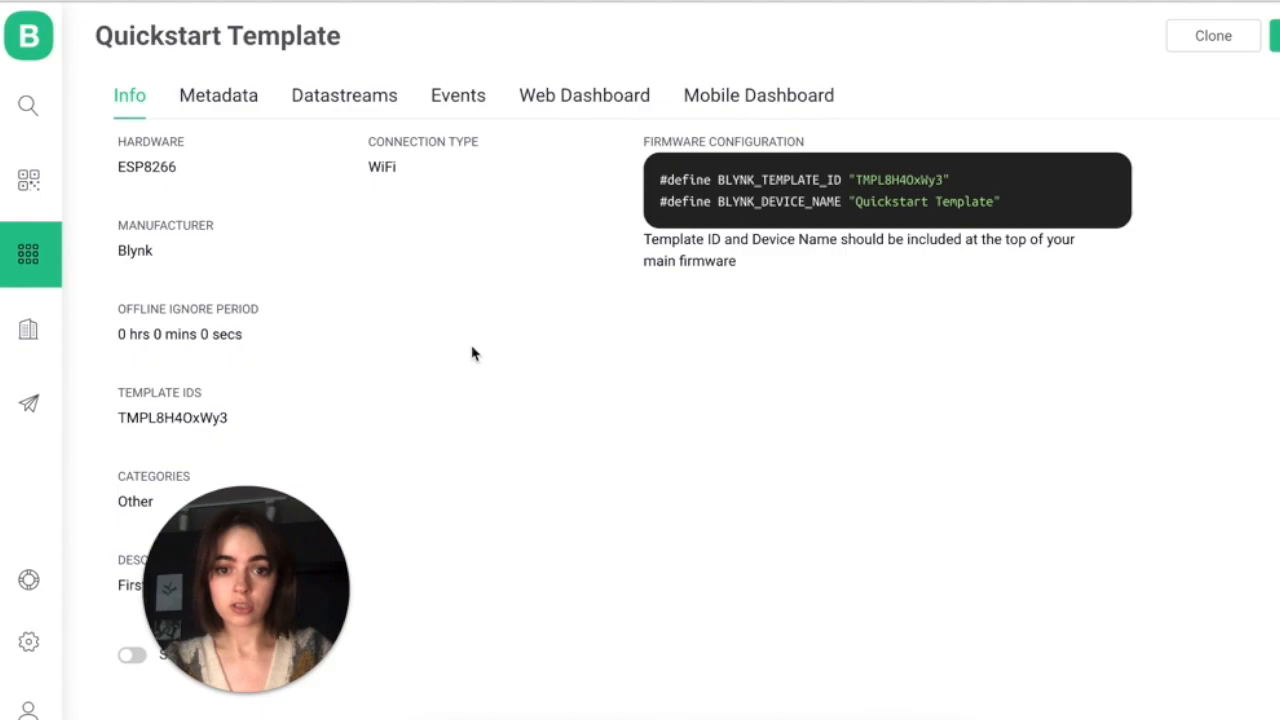